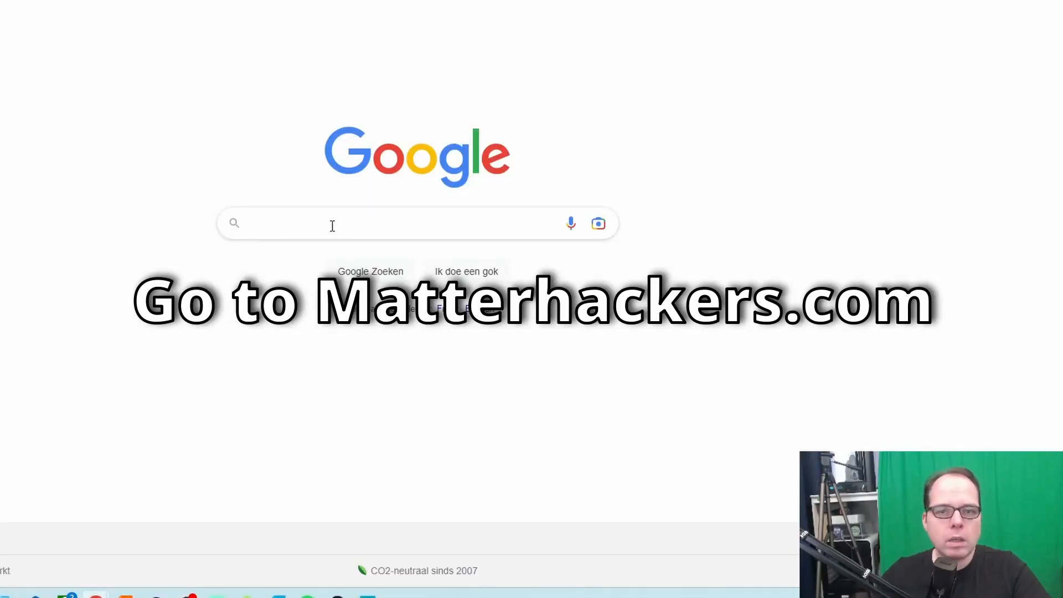
Reach the MatterControl 3D Printing Software page on the MatterHackers website.
{"action": "left_click", "coordinate": [332, 224]}
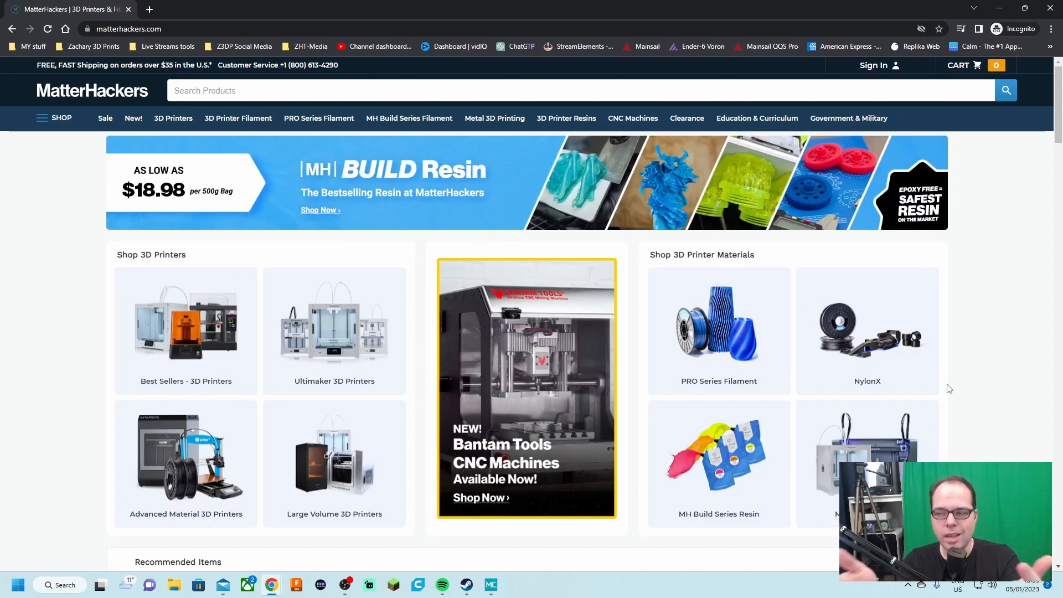
{"action": "left_click", "coordinate": [873, 65]}
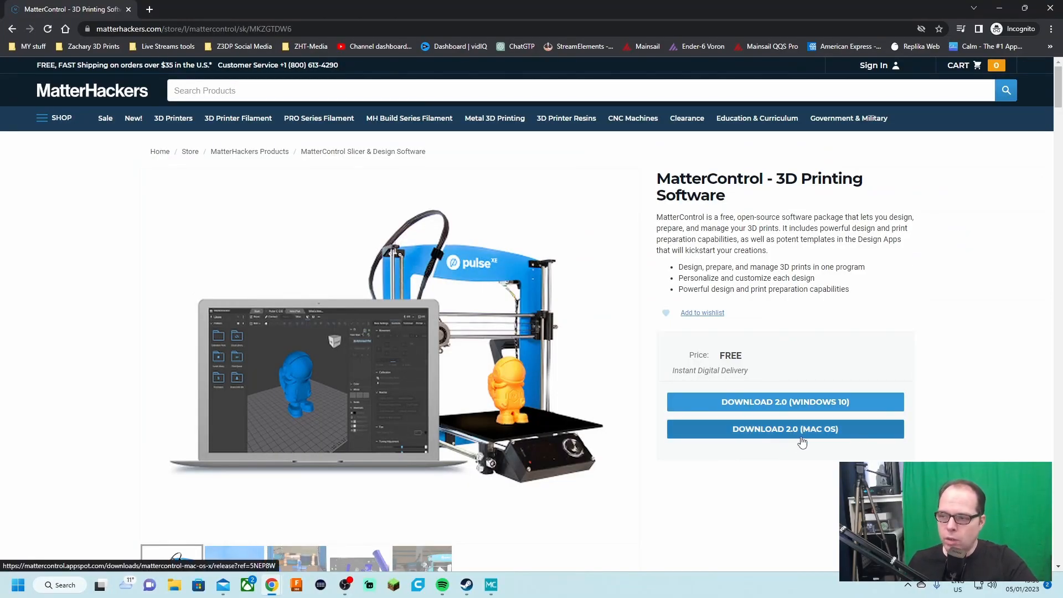
{"action": "mouse_move", "coordinate": [783, 401]}
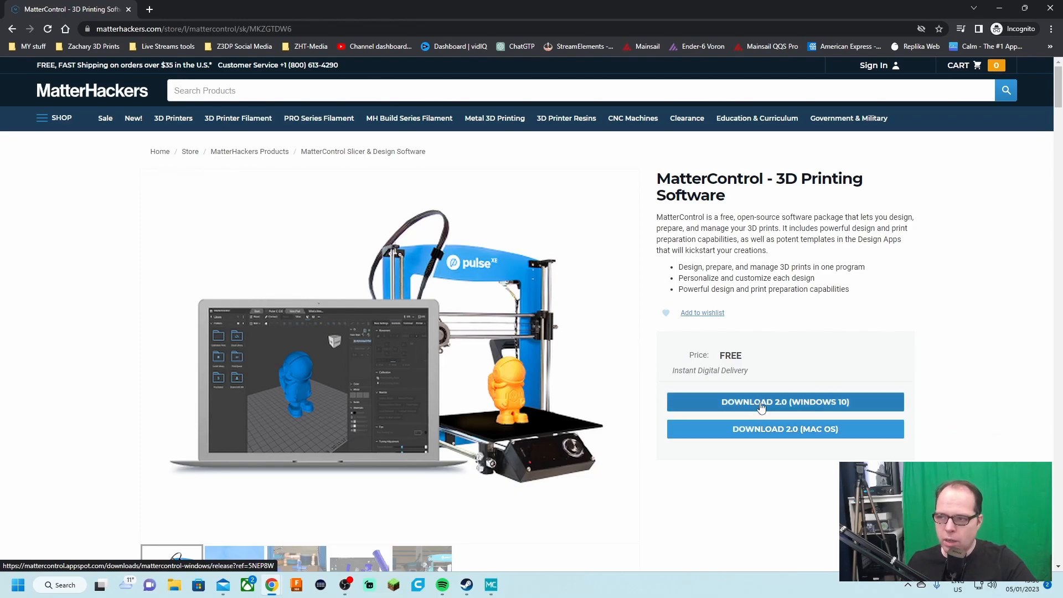
{"action": "mouse_move", "coordinate": [686, 389]}
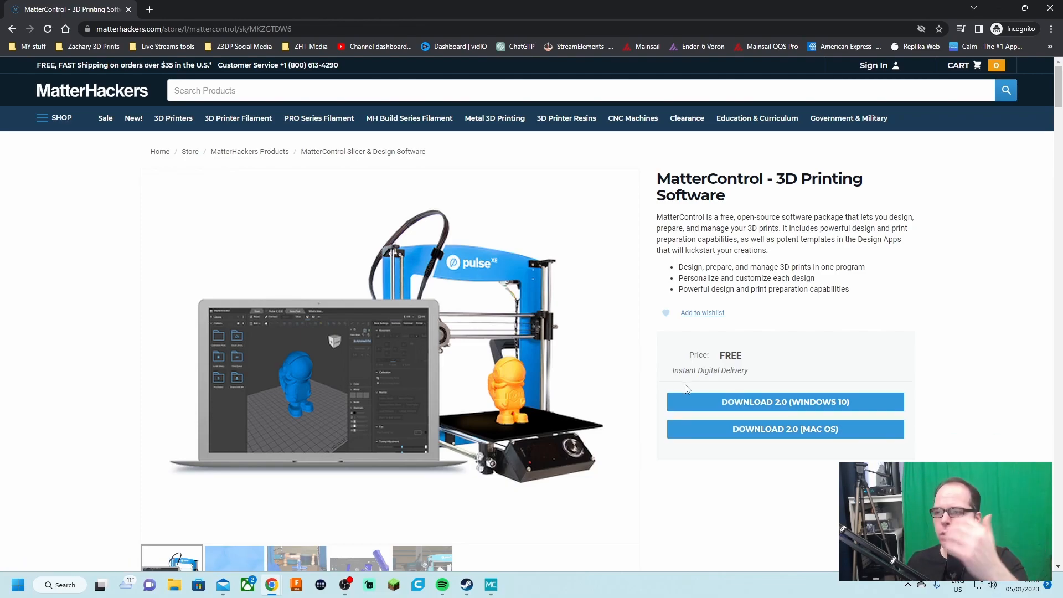
Download the Windows MatterControl installer to Downloads and run it.
{"action": "left_click", "coordinate": [785, 400]}
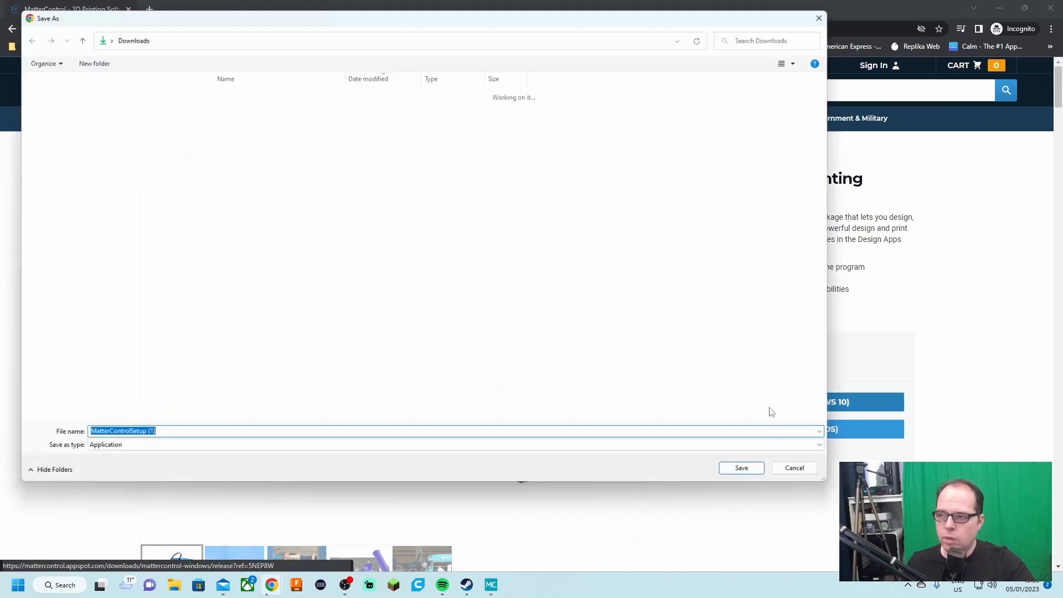
{"action": "left_click", "coordinate": [741, 467]}
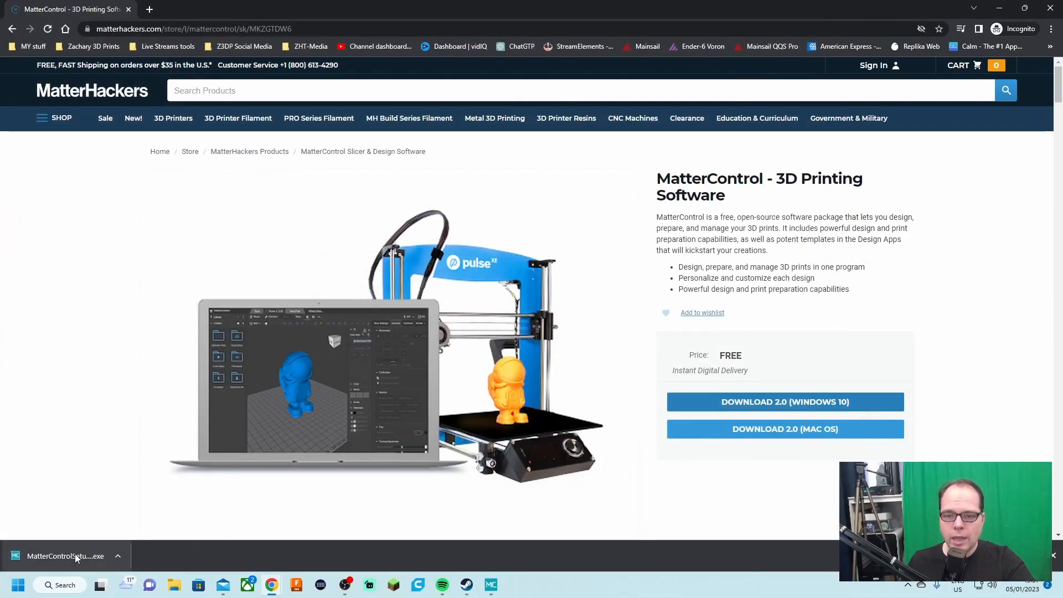
{"action": "left_click", "coordinate": [61, 554]}
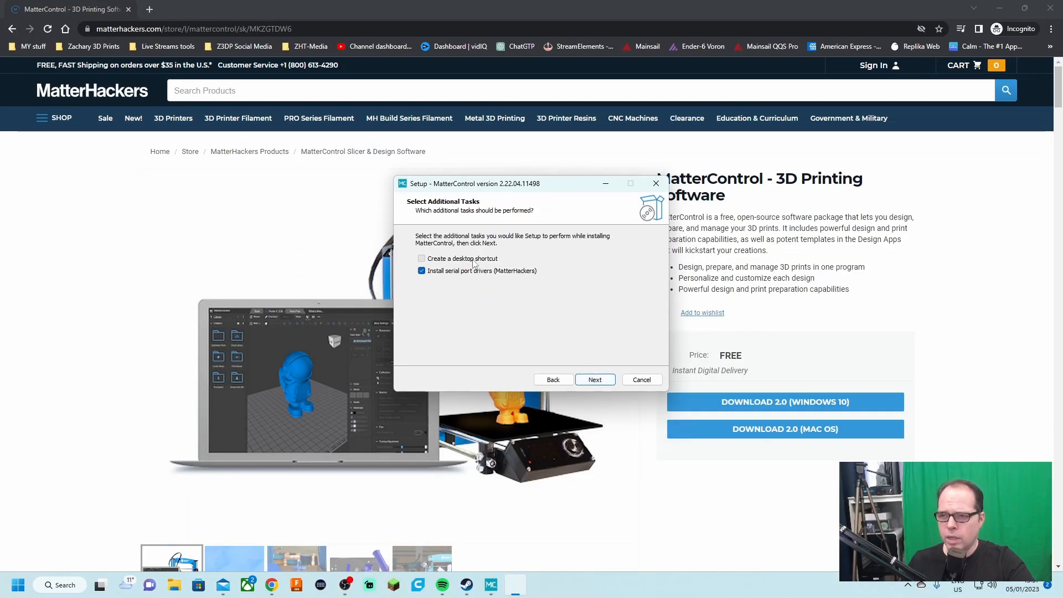
Install MatterControl through the setup wizard and launch it on finish.
{"action": "left_click", "coordinate": [595, 379]}
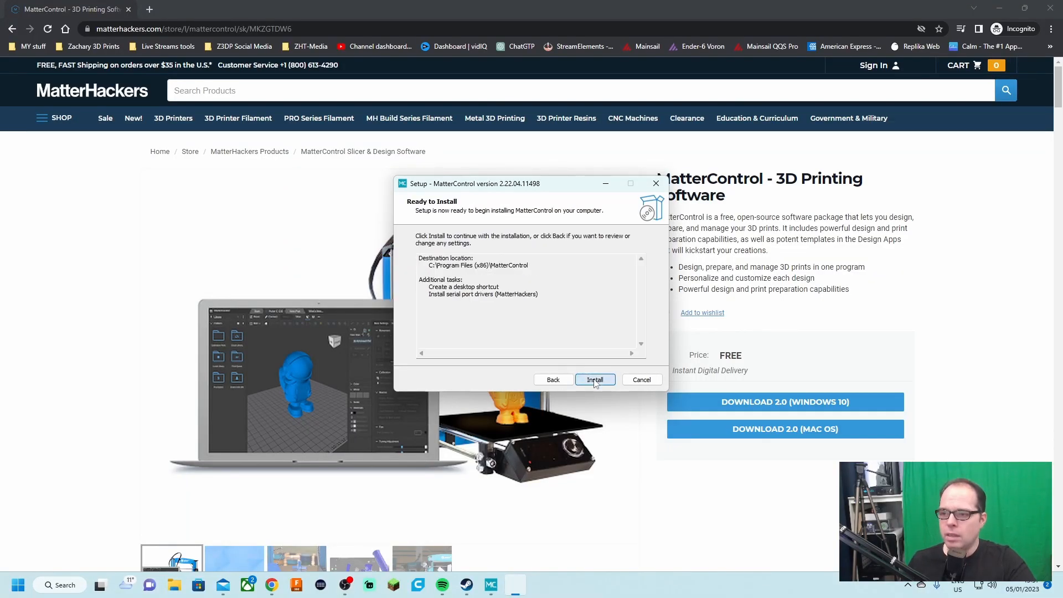
{"action": "left_click", "coordinate": [594, 378]}
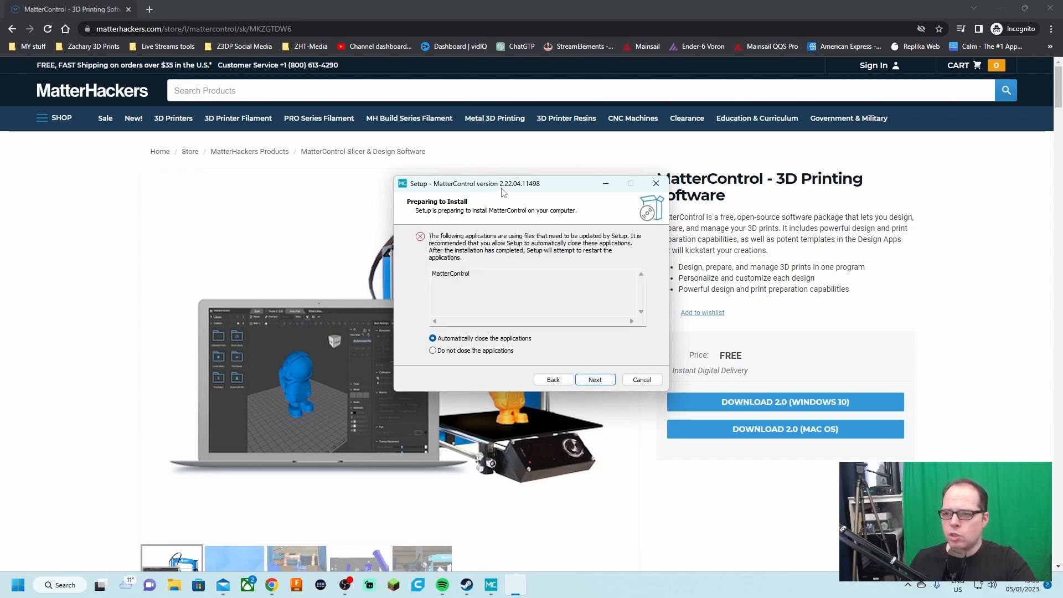
{"action": "left_click", "coordinate": [594, 378]}
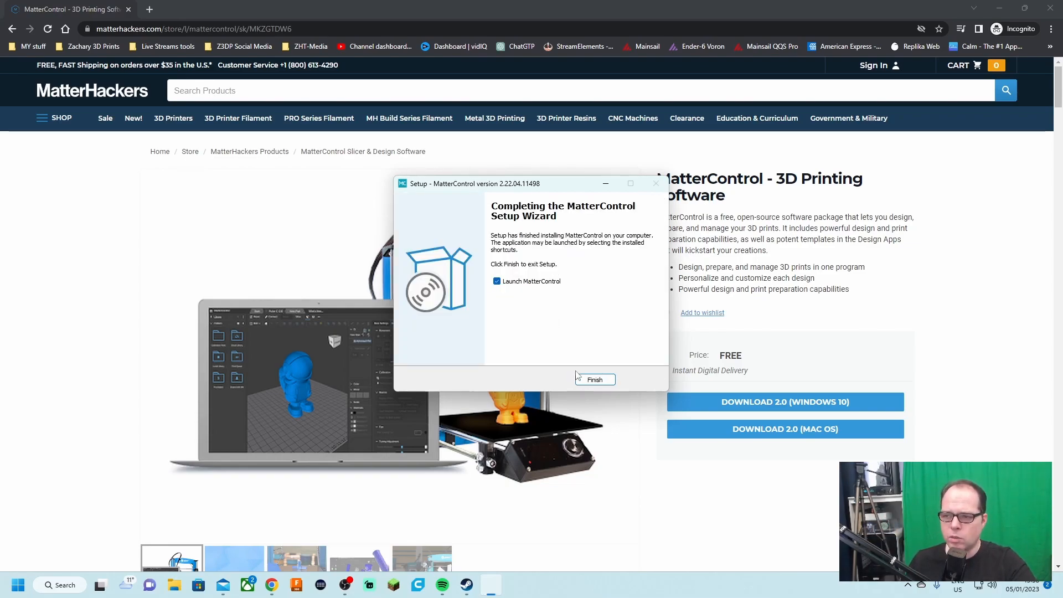
{"action": "left_click", "coordinate": [593, 379]}
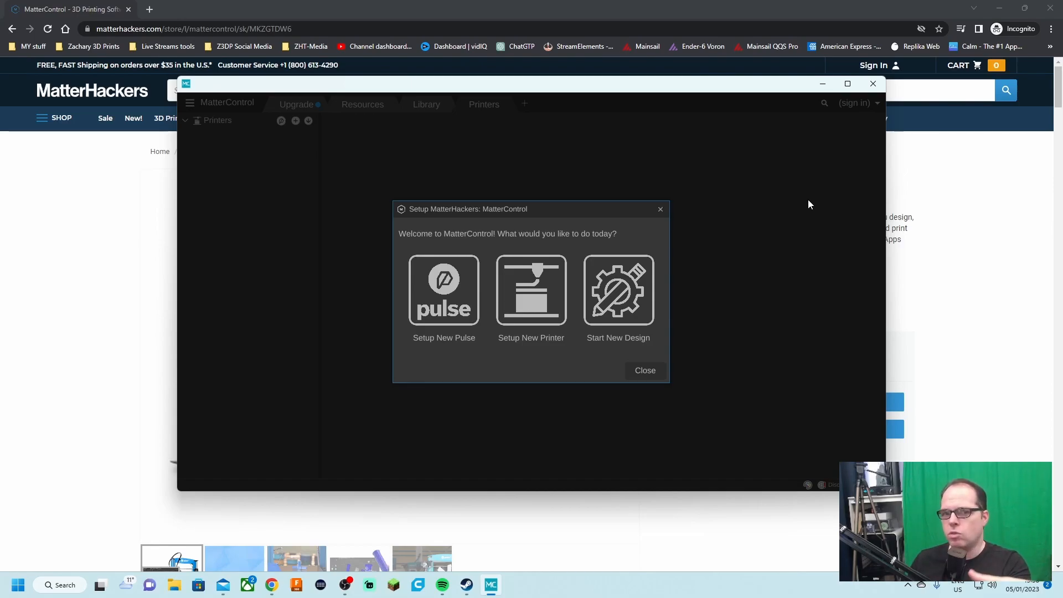
{"action": "mouse_move", "coordinate": [869, 122]}
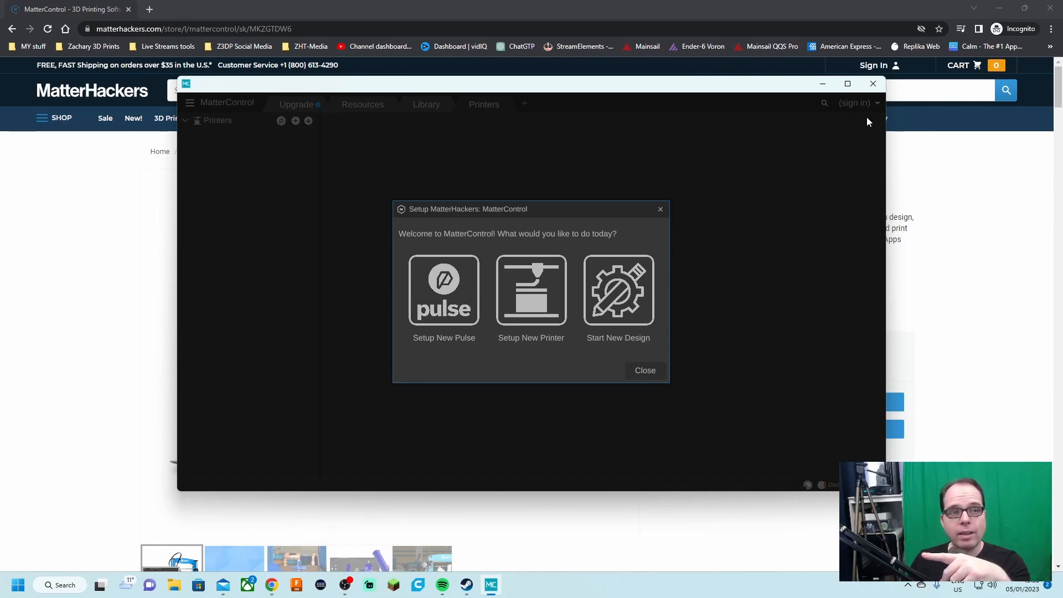
{"action": "mouse_move", "coordinate": [808, 155]}
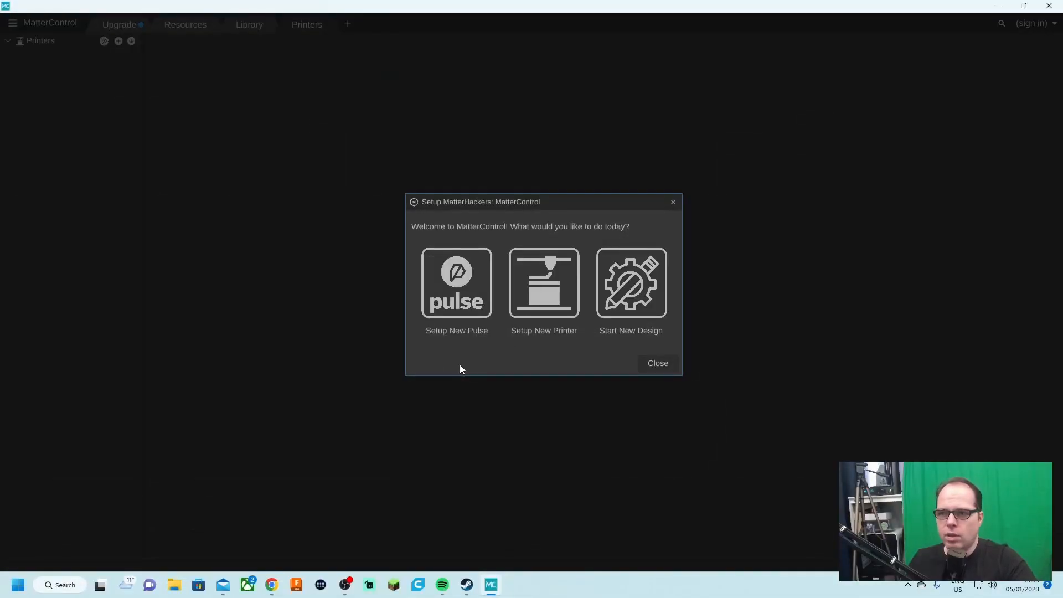
{"action": "mouse_move", "coordinate": [470, 216]}
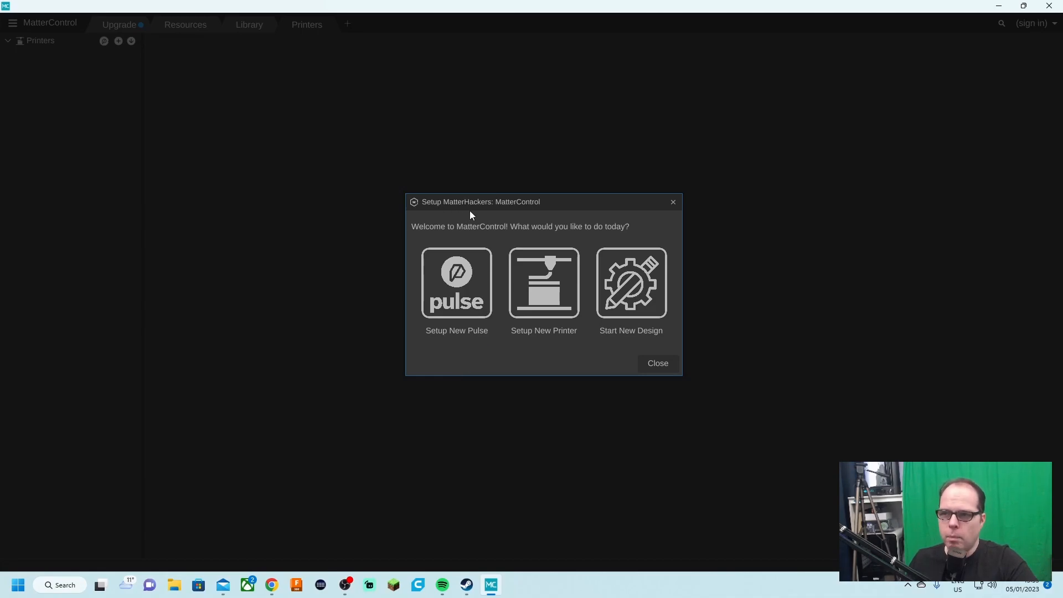
{"action": "mouse_move", "coordinate": [453, 360]}
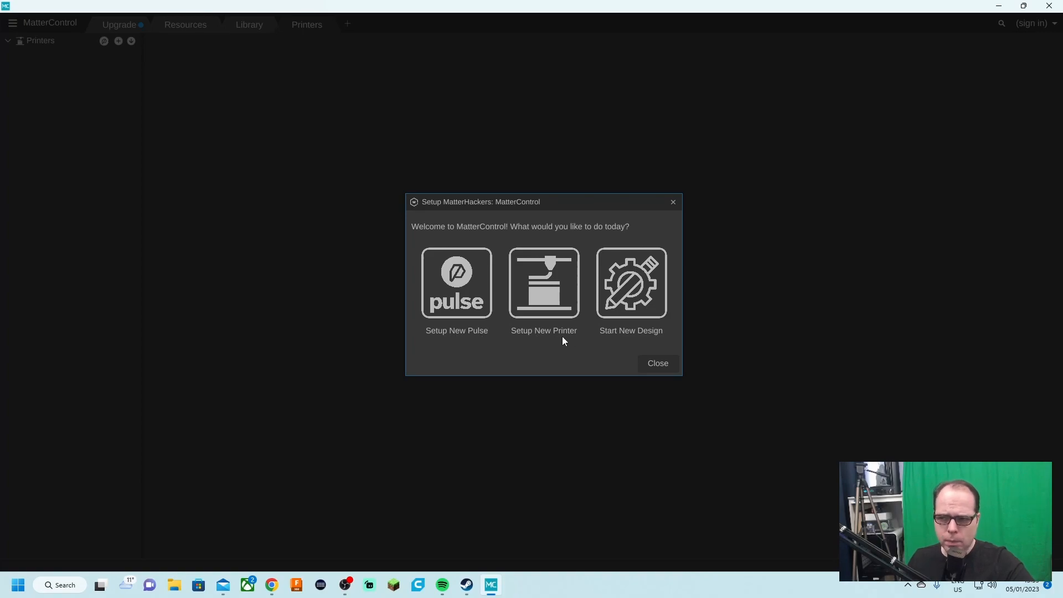
{"action": "mouse_move", "coordinate": [629, 338]}
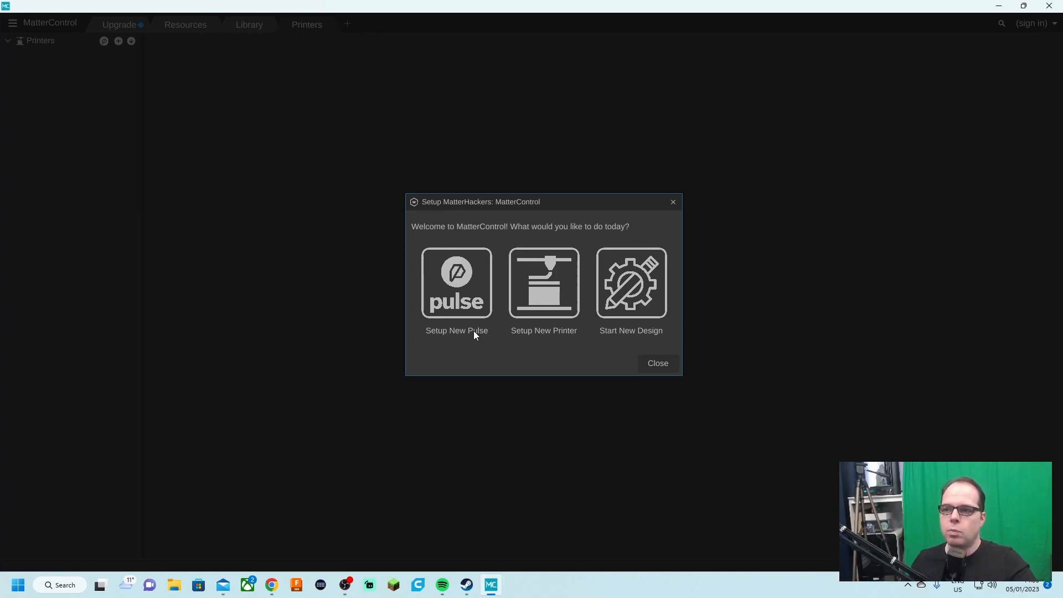
{"action": "mouse_move", "coordinate": [582, 278]}
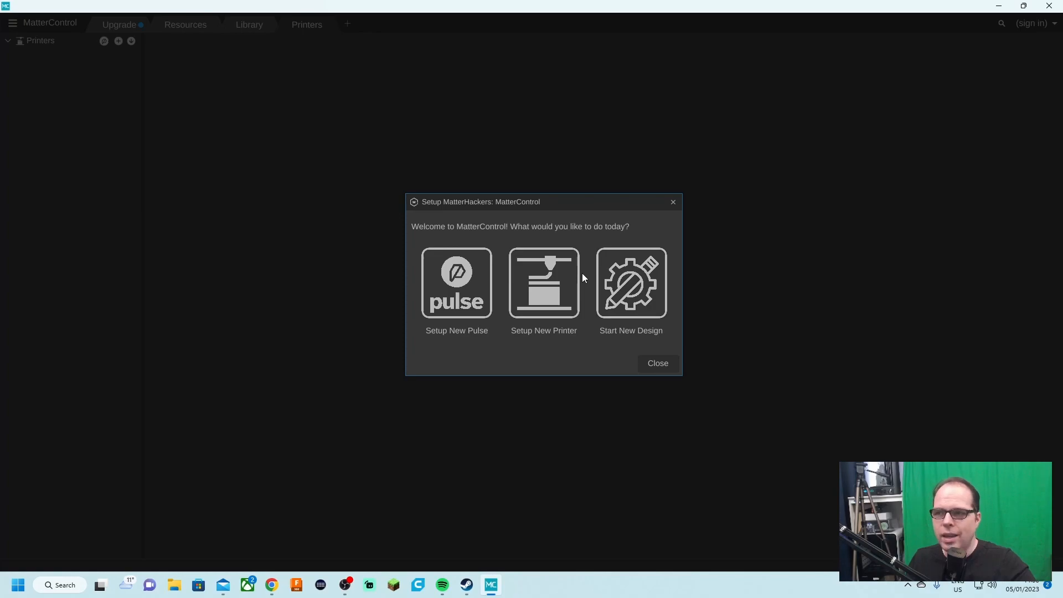
{"action": "mouse_move", "coordinate": [542, 291]}
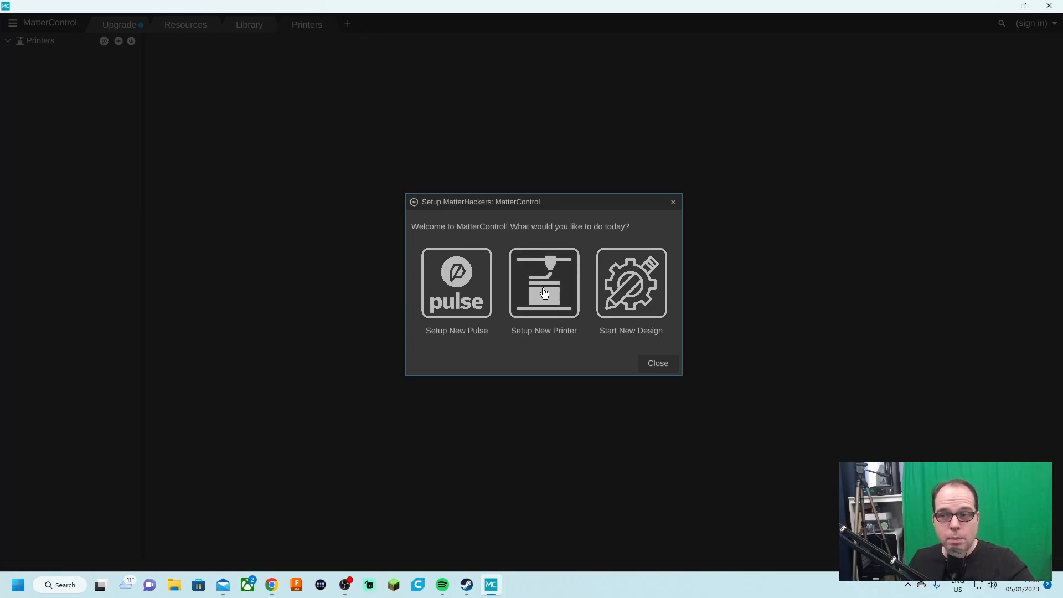
Add a new Creality Ender 3 printer from the manufacturer list.
{"action": "left_click", "coordinate": [543, 283]}
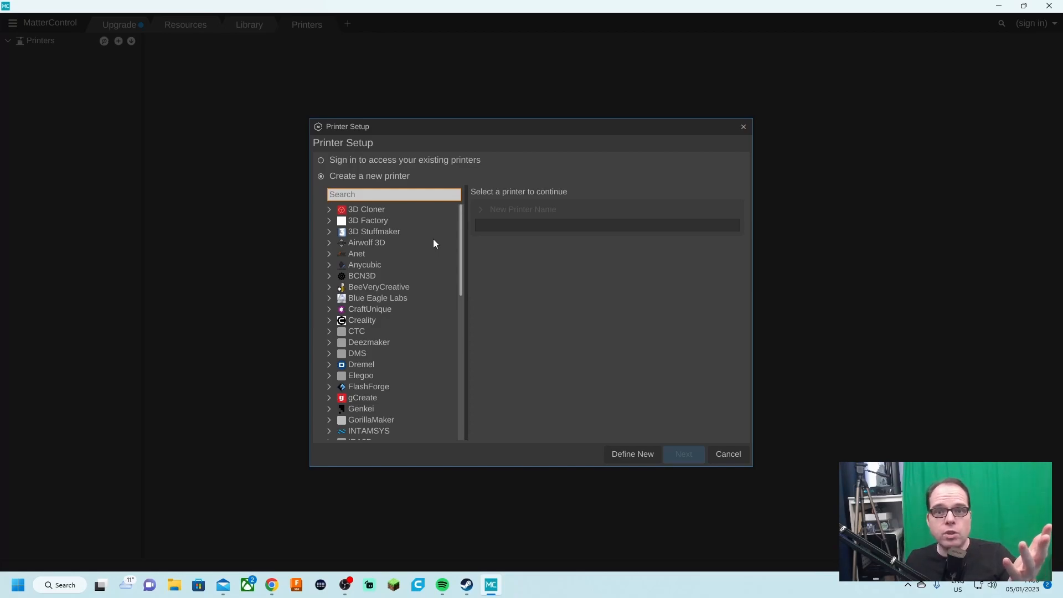
{"action": "mouse_move", "coordinate": [478, 264]}
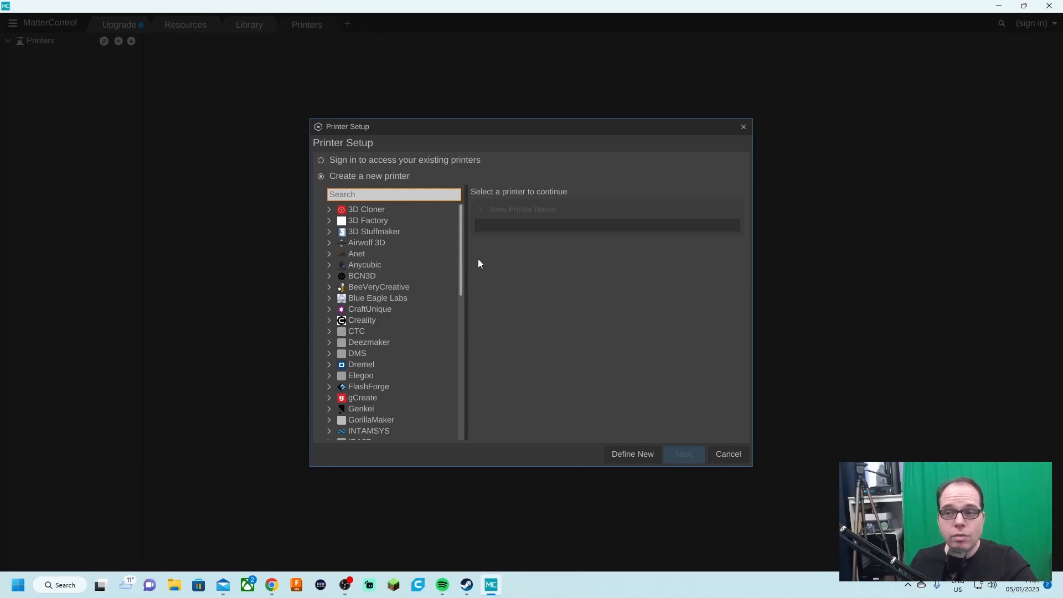
{"action": "mouse_move", "coordinate": [472, 270]}
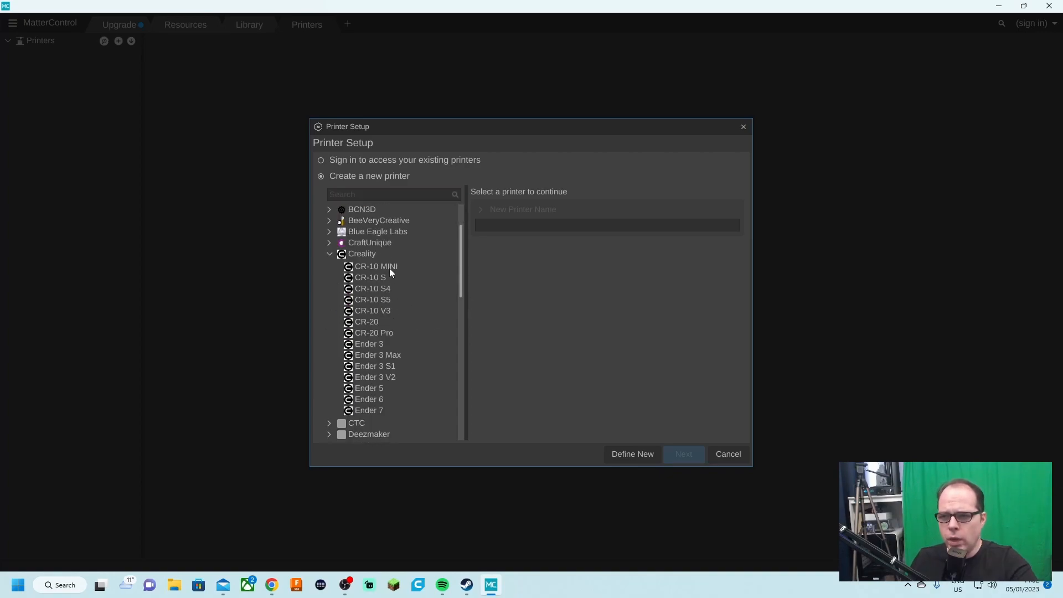
{"action": "mouse_move", "coordinate": [376, 373]}
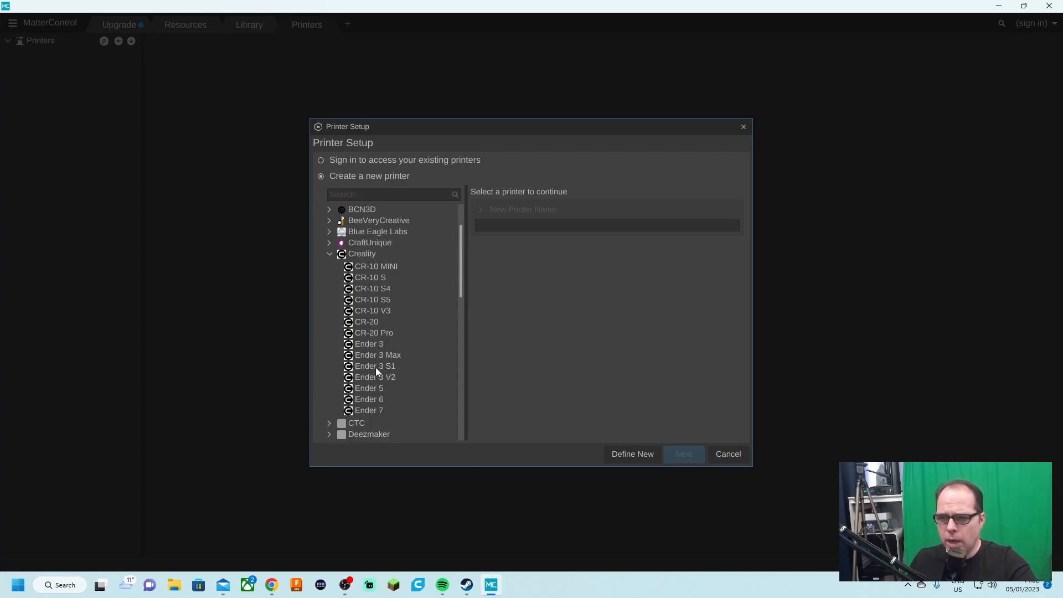
{"action": "mouse_move", "coordinate": [397, 379]}
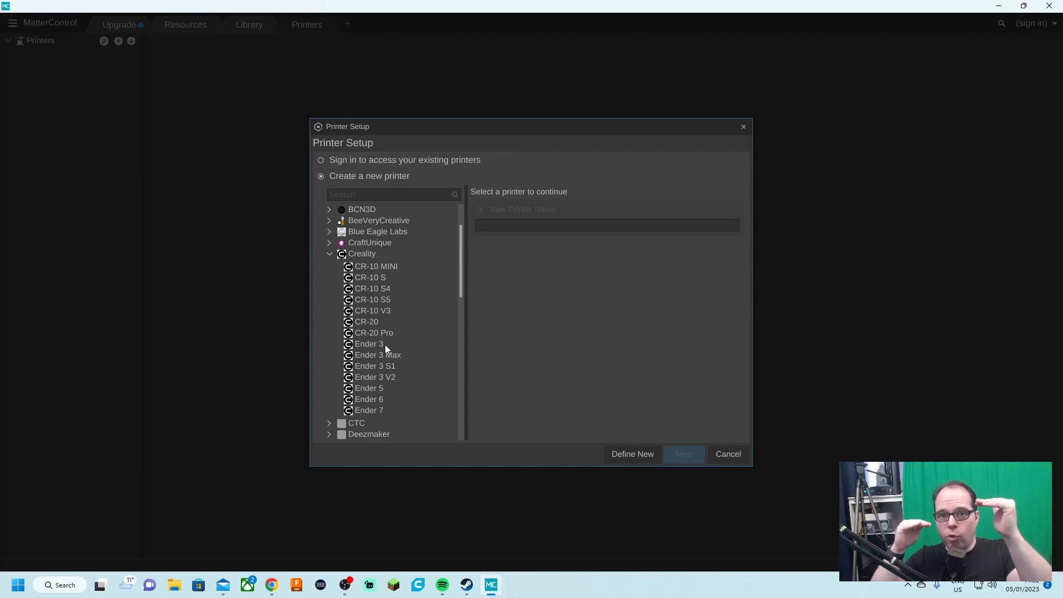
{"action": "mouse_move", "coordinate": [395, 363]}
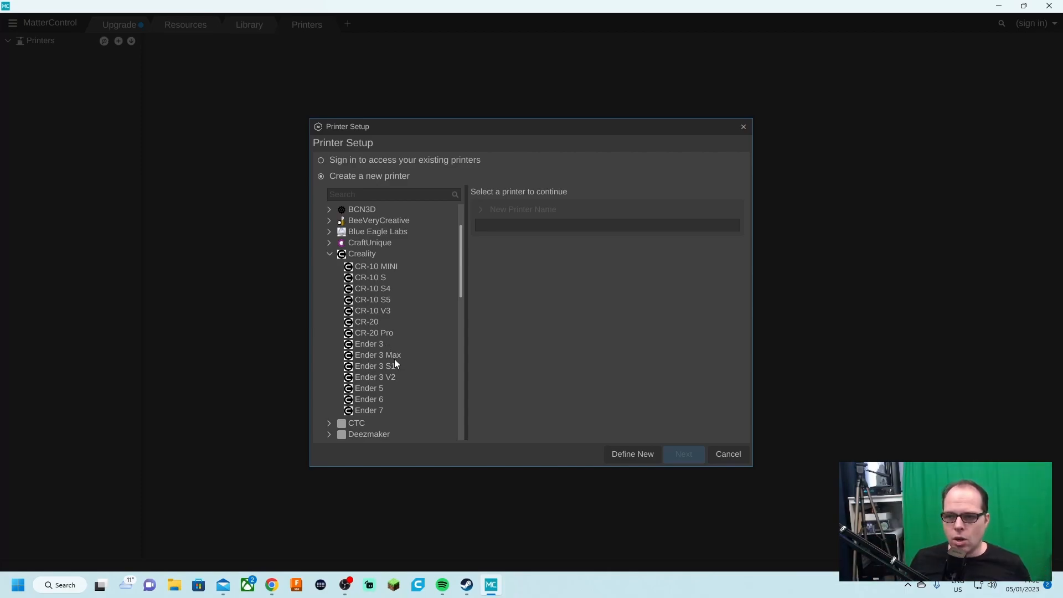
{"action": "left_click", "coordinate": [368, 343]}
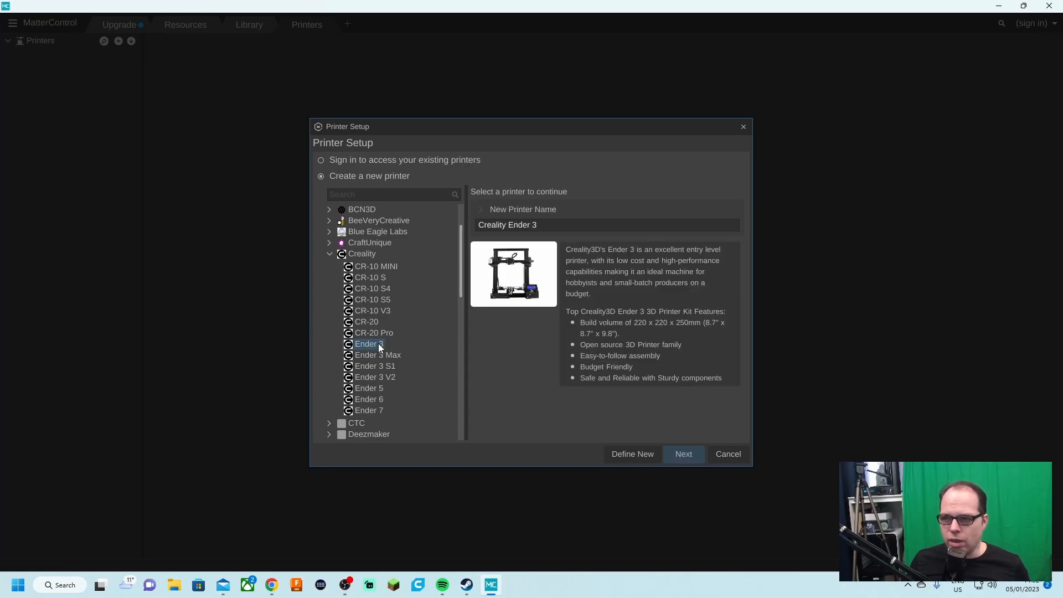
{"action": "left_click", "coordinate": [683, 454]}
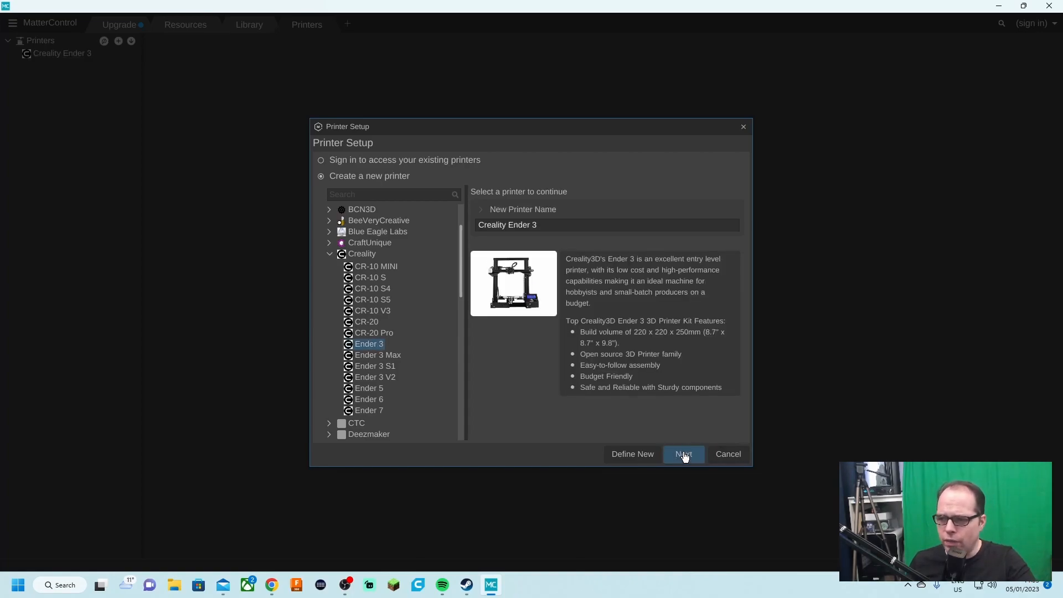
Continue the Ender 3 setup wizard and let MatterControl auto-detect the printer.
{"action": "left_click", "coordinate": [682, 454]}
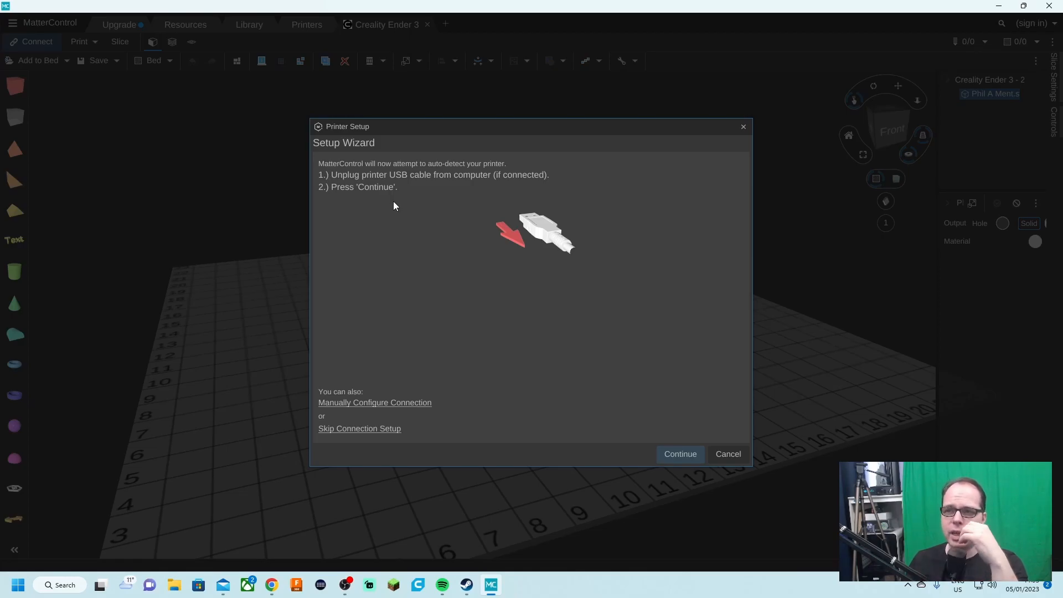
{"action": "mouse_move", "coordinate": [357, 183]}
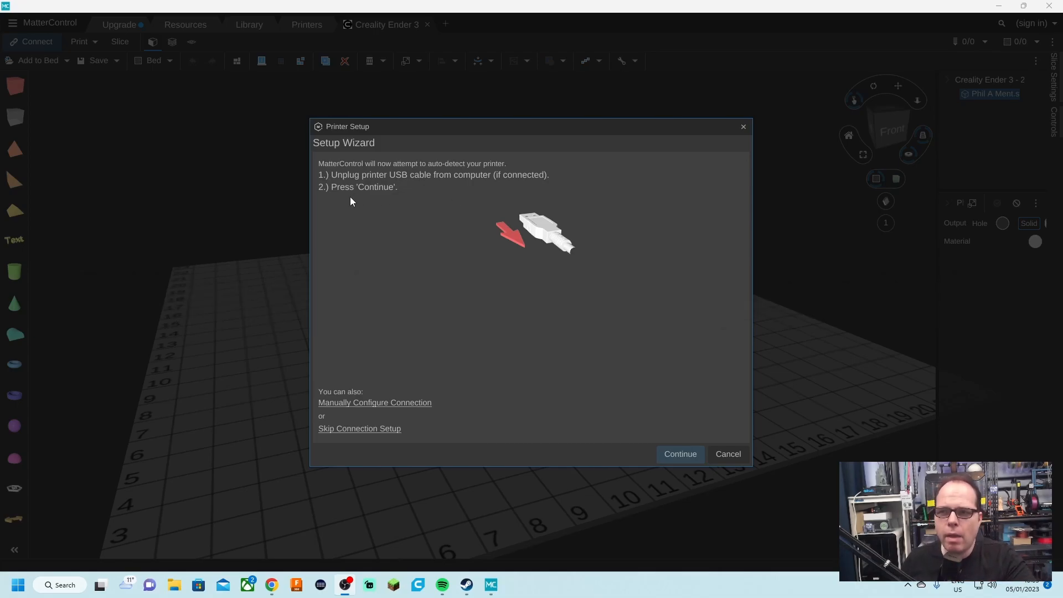
{"action": "left_click", "coordinate": [679, 453]}
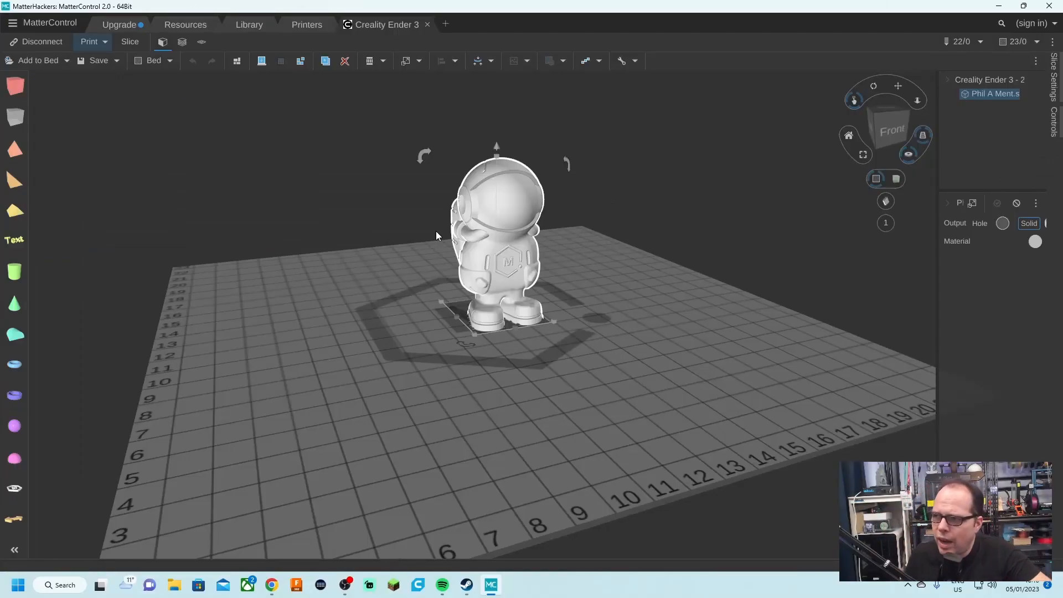
{"action": "mouse_move", "coordinate": [413, 231]}
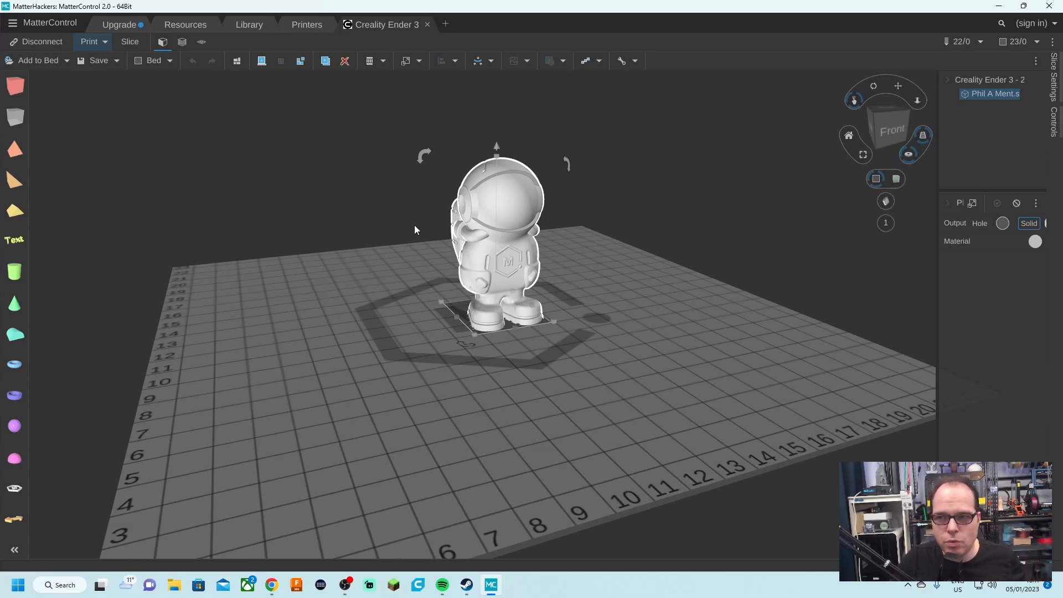
{"action": "left_click_drag", "start_coordinate": [415, 229], "coordinate": [617, 335]}
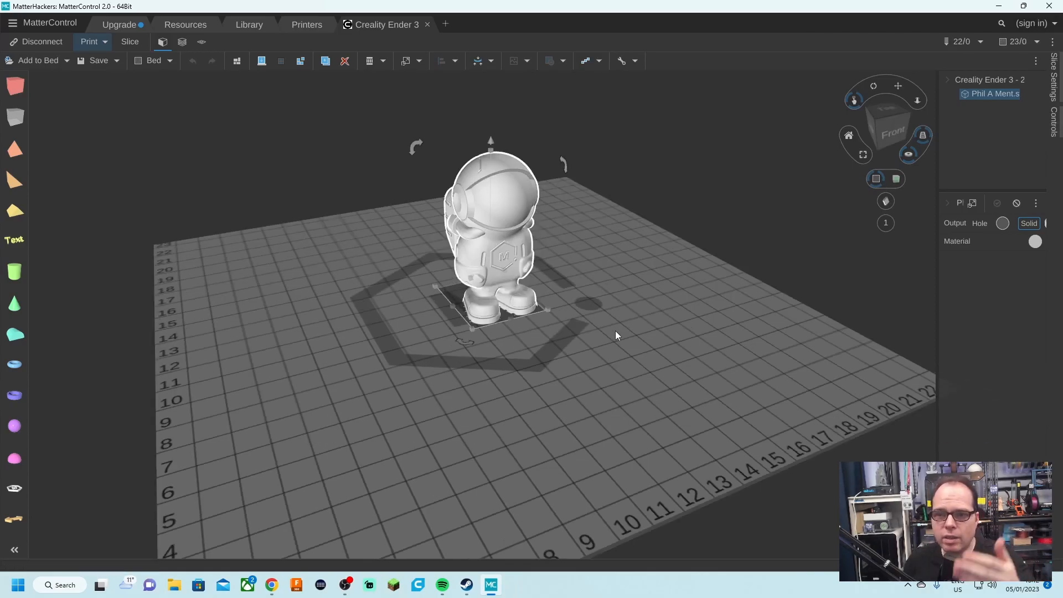
{"action": "mouse_move", "coordinate": [681, 380]}
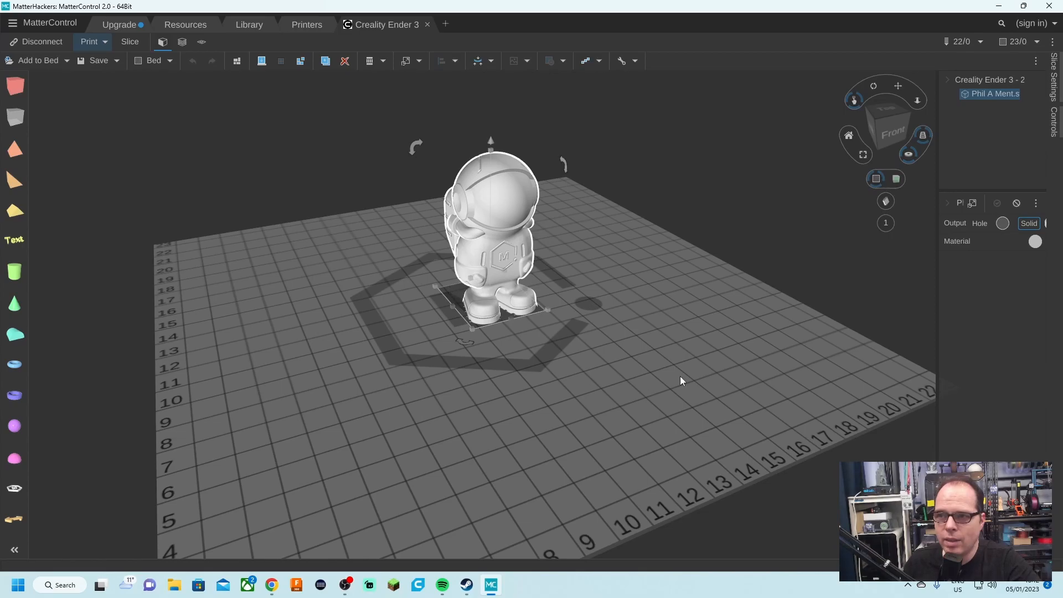
{"action": "mouse_move", "coordinate": [691, 327]}
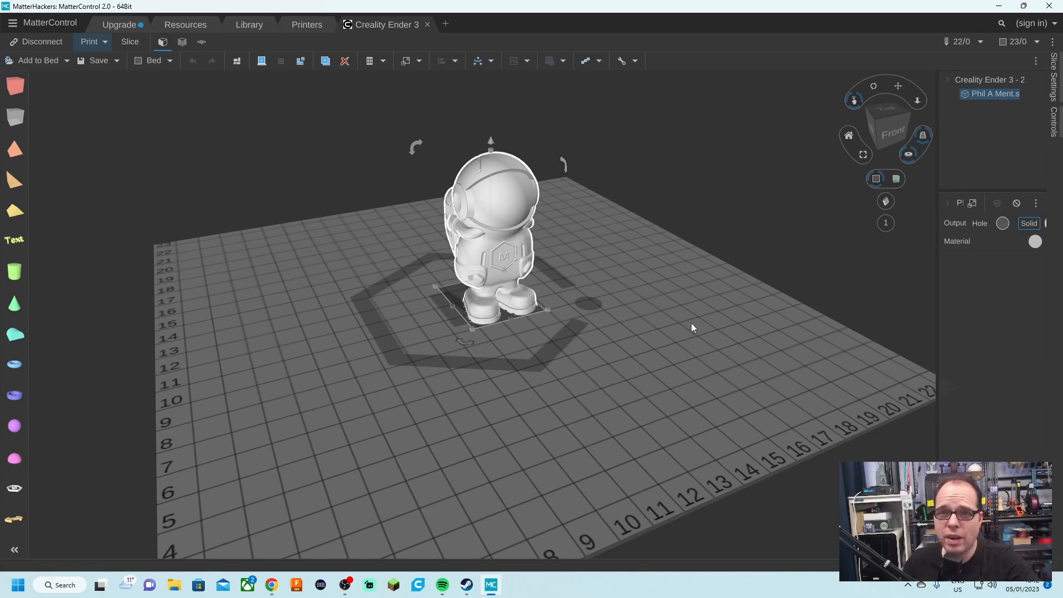
{"action": "mouse_move", "coordinate": [806, 494]}
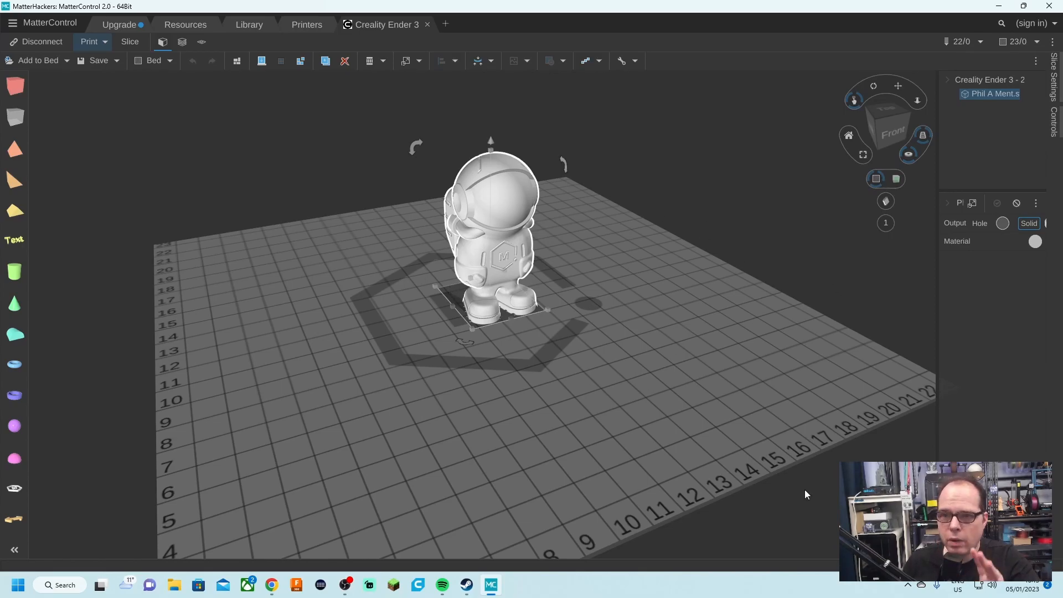
{"action": "mouse_move", "coordinate": [1015, 55]}
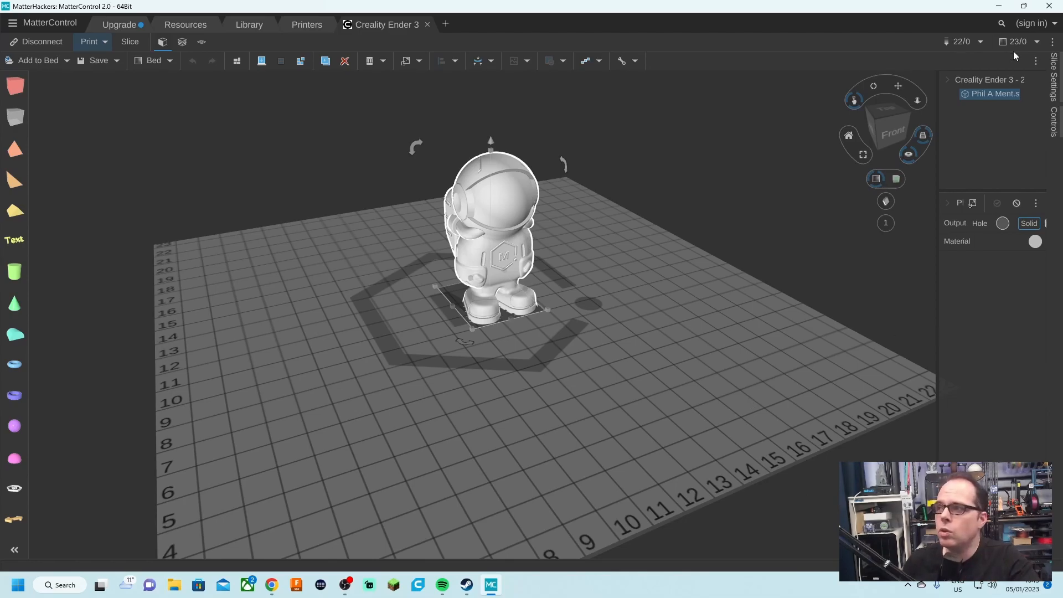
Sign in to the account and copy the Creality Ender 3 printer to it.
{"action": "left_click", "coordinate": [1031, 22]}
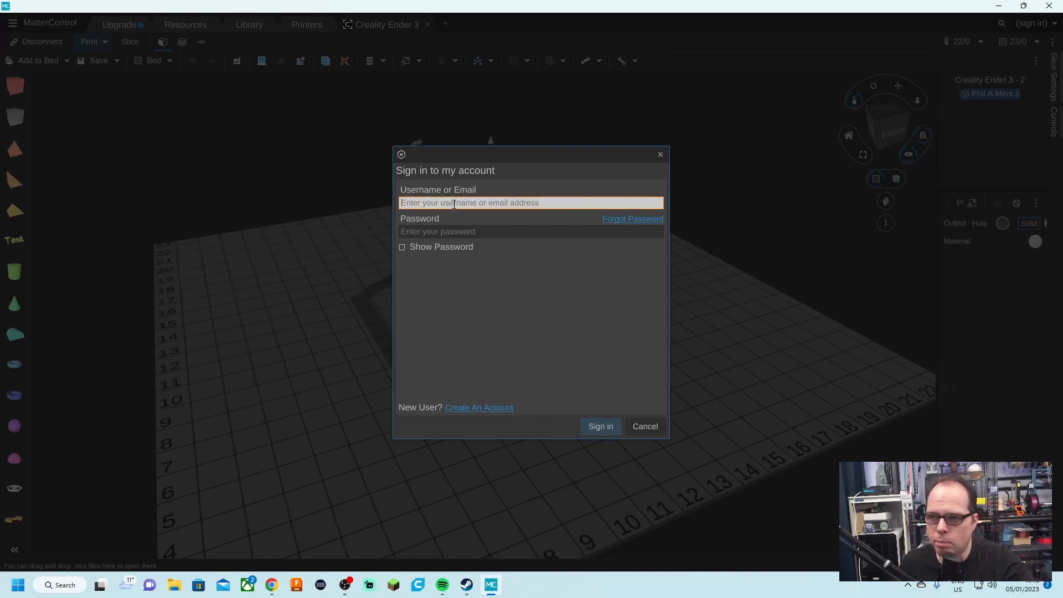
{"action": "left_click", "coordinate": [599, 425]}
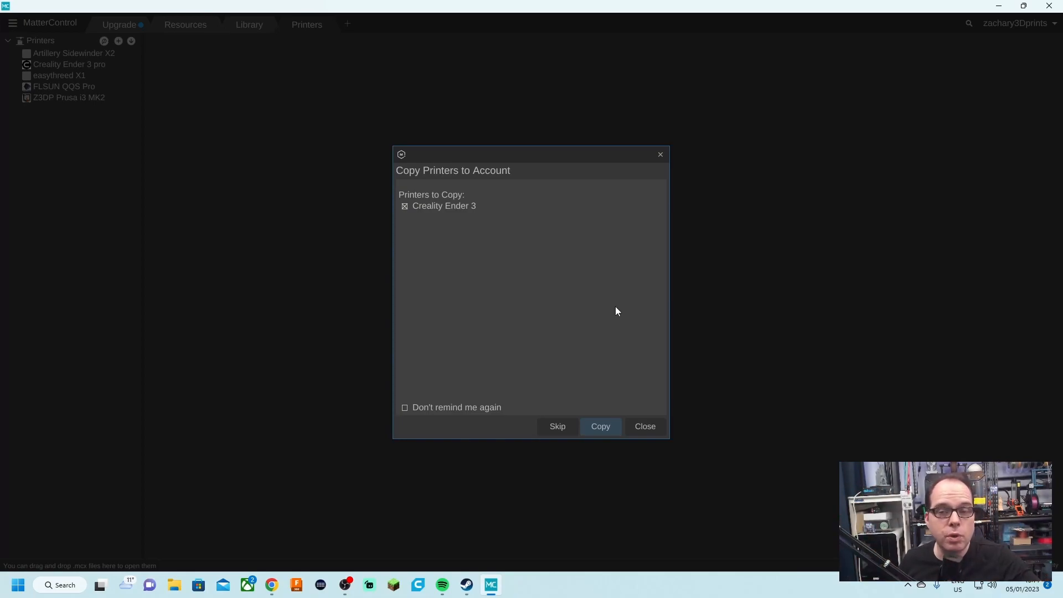
{"action": "left_click", "coordinate": [599, 425]}
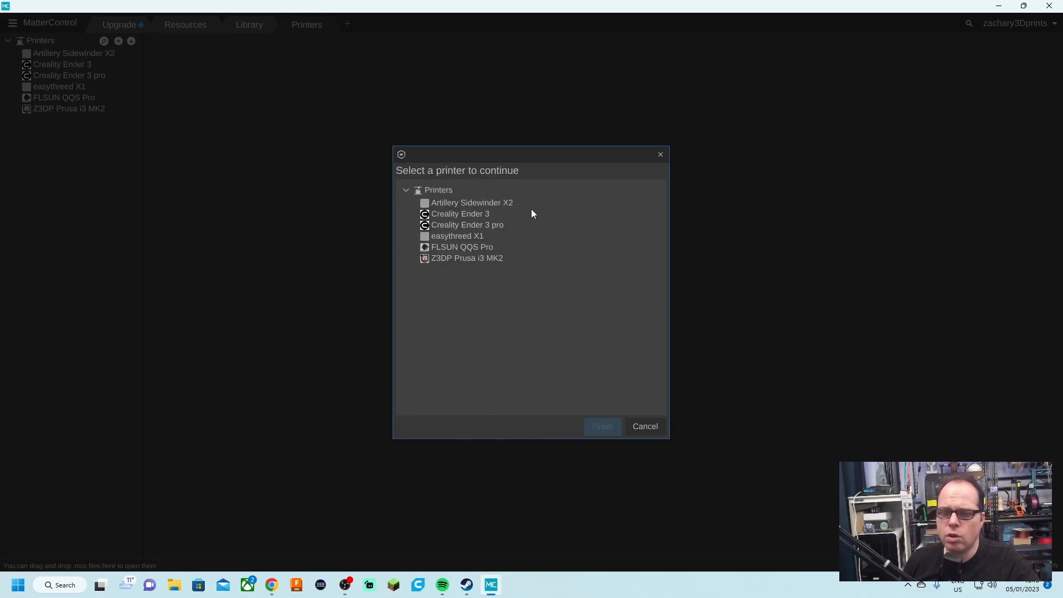
{"action": "mouse_move", "coordinate": [524, 228]}
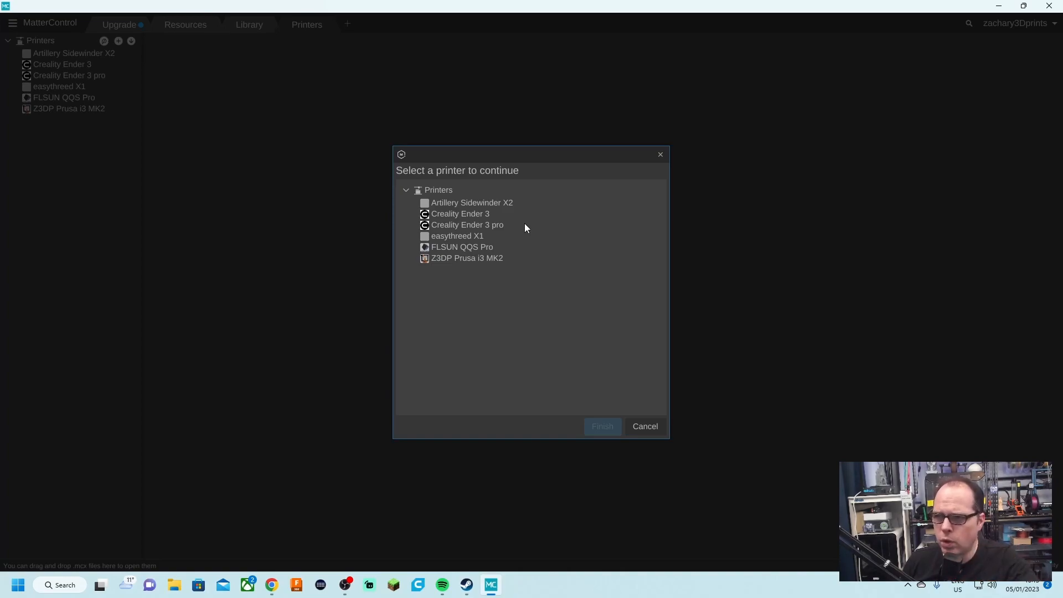
{"action": "mouse_move", "coordinate": [572, 290]}
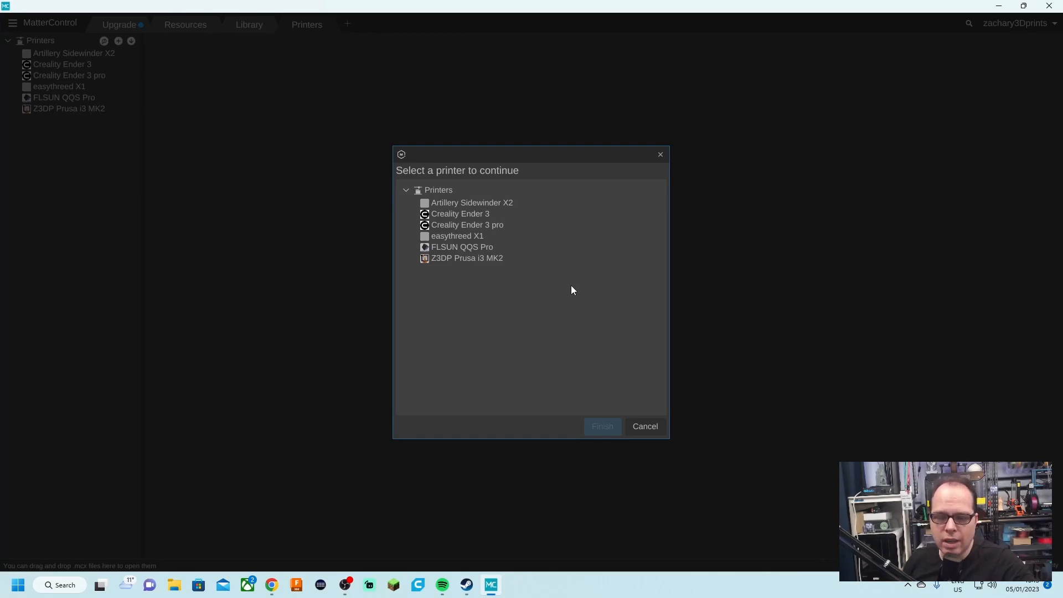
Choose the Creality Ender 3 and reopen it on an empty build plate.
{"action": "left_click", "coordinate": [459, 213]}
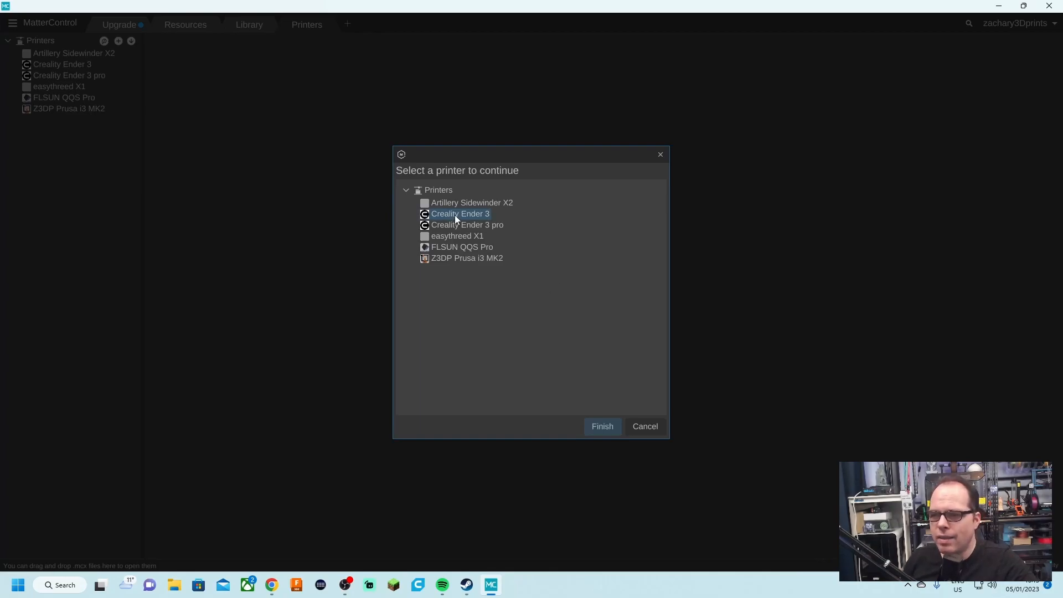
{"action": "left_click", "coordinate": [600, 425]}
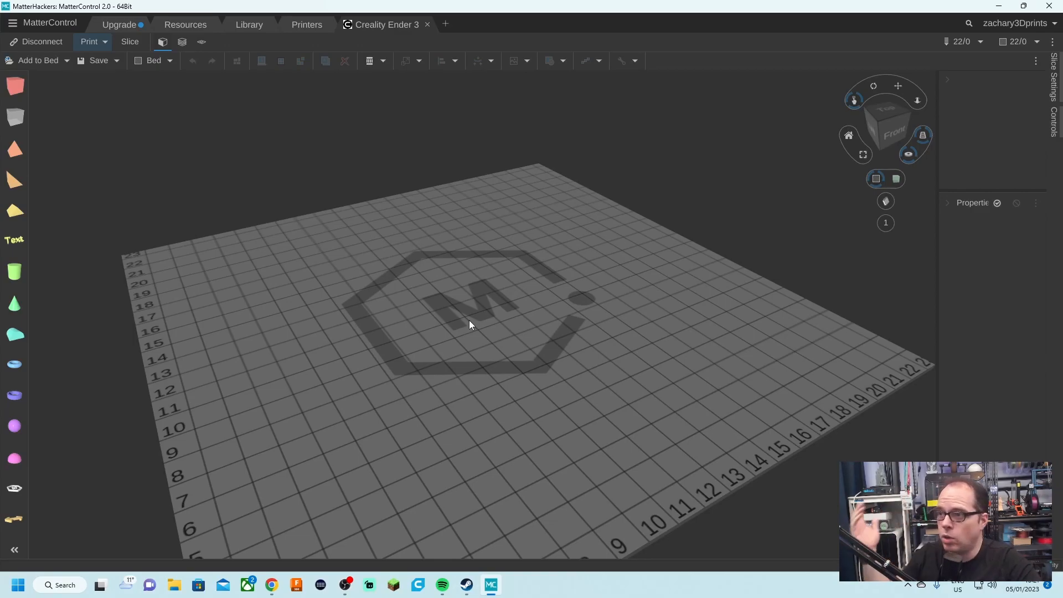
{"action": "mouse_move", "coordinate": [459, 264]}
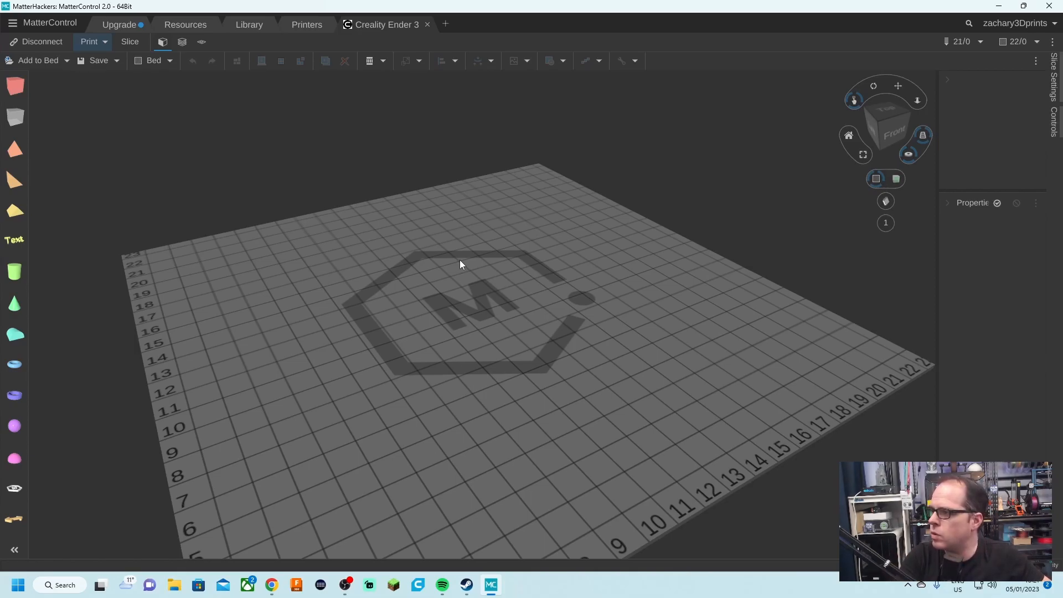
{"action": "mouse_move", "coordinate": [283, 490]}
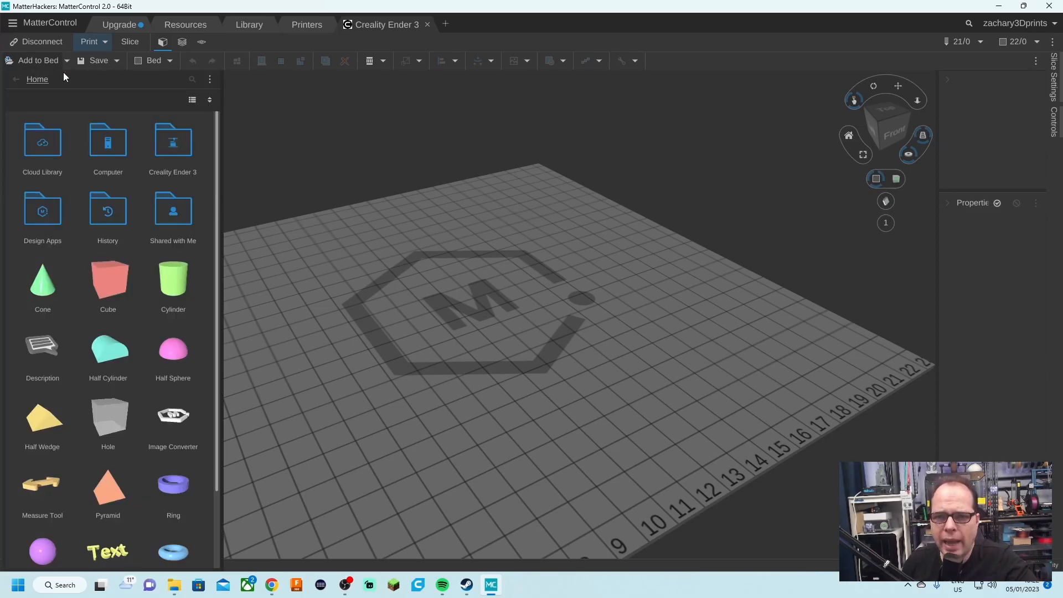
Browse Design Apps > Calibration Parts and add the Phil A Ment astronaut to the bed.
{"action": "scroll", "scroll_direction": "down", "scroll_amount": 3}
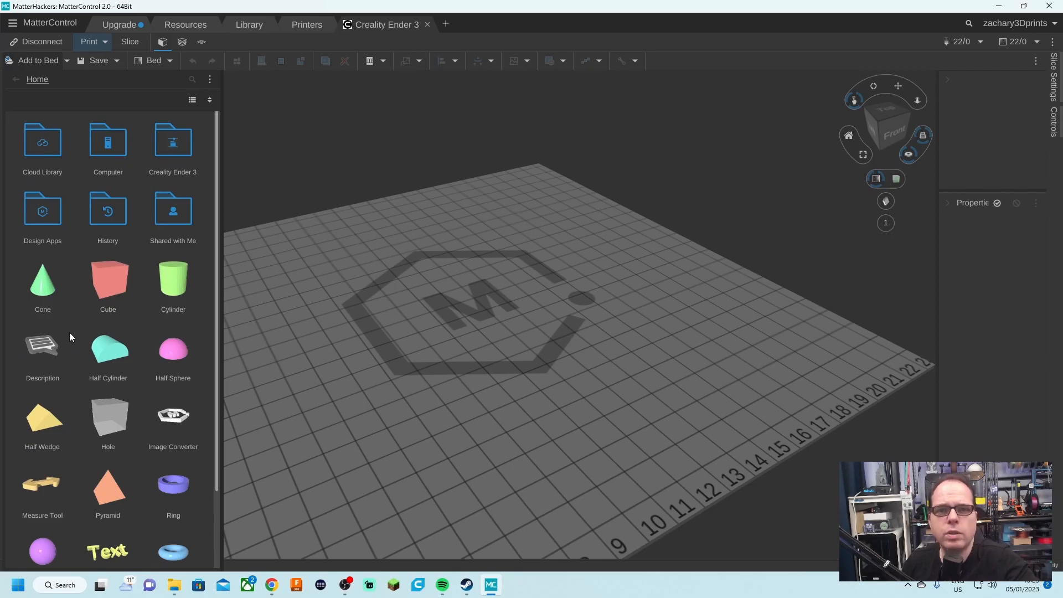
{"action": "left_click", "coordinate": [42, 350]}
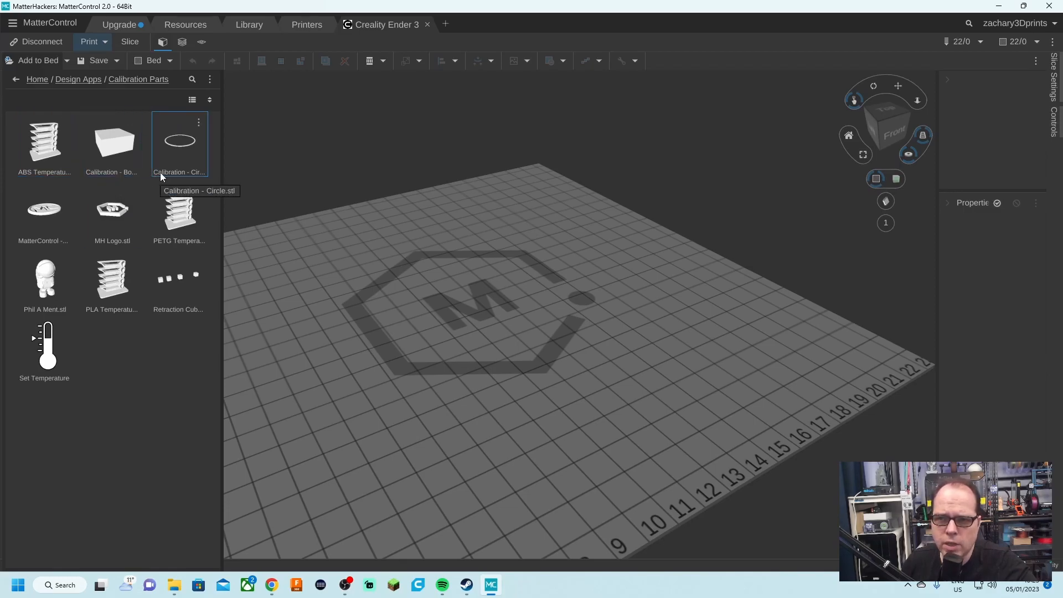
{"action": "left_click", "coordinate": [179, 280]}
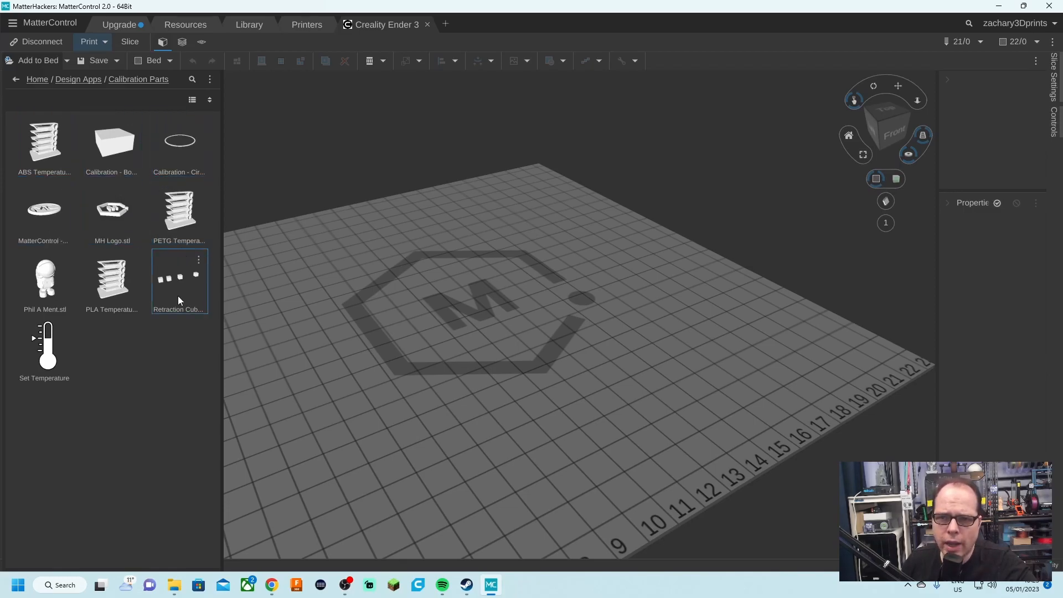
{"action": "left_click", "coordinate": [45, 280]}
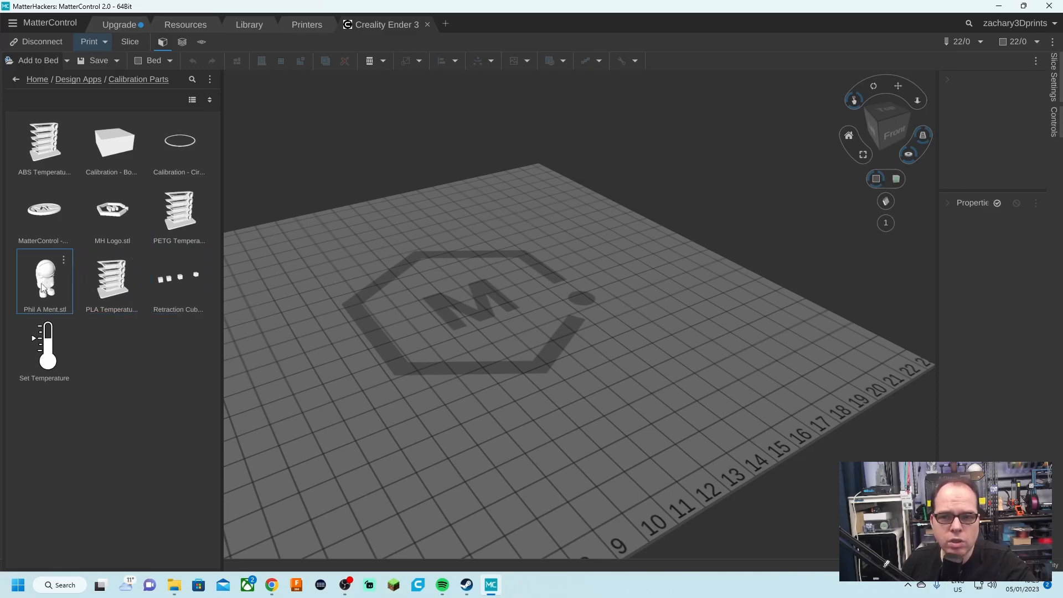
{"action": "left_click", "coordinate": [43, 348]}
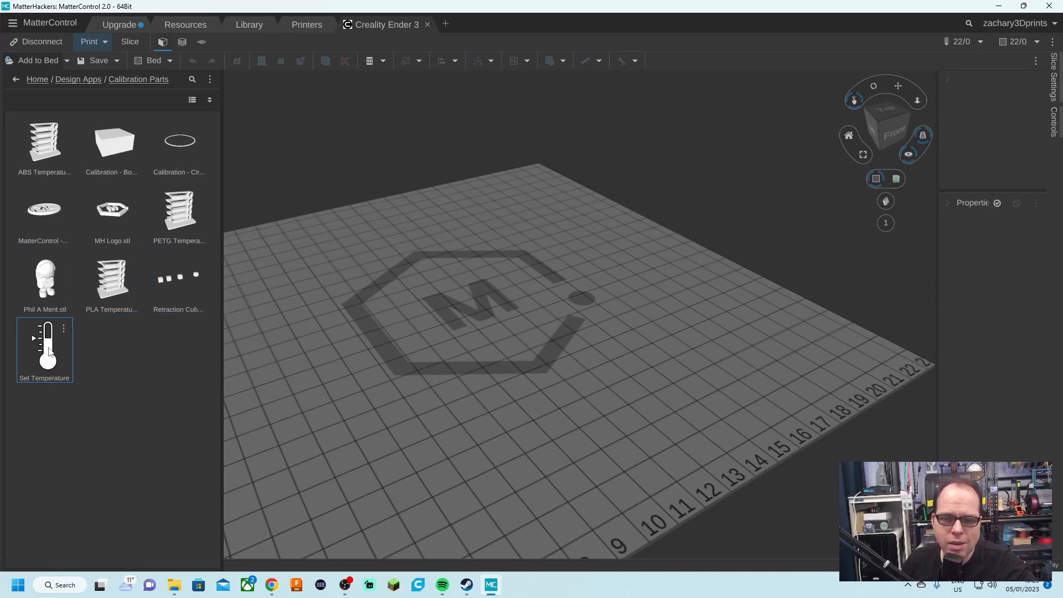
{"action": "left_click", "coordinate": [44, 280]}
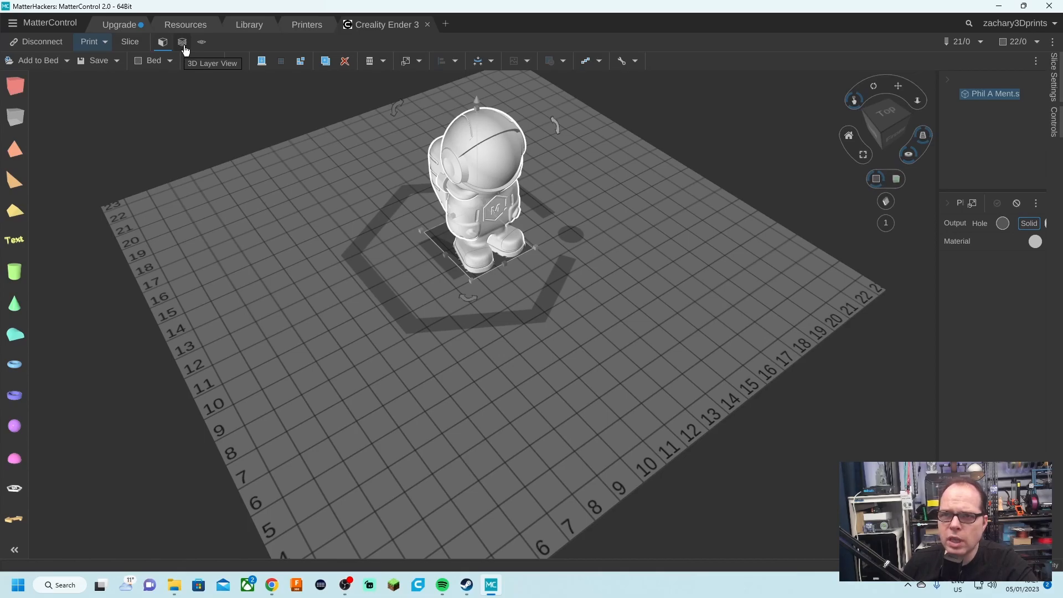
{"action": "mouse_move", "coordinate": [163, 42]}
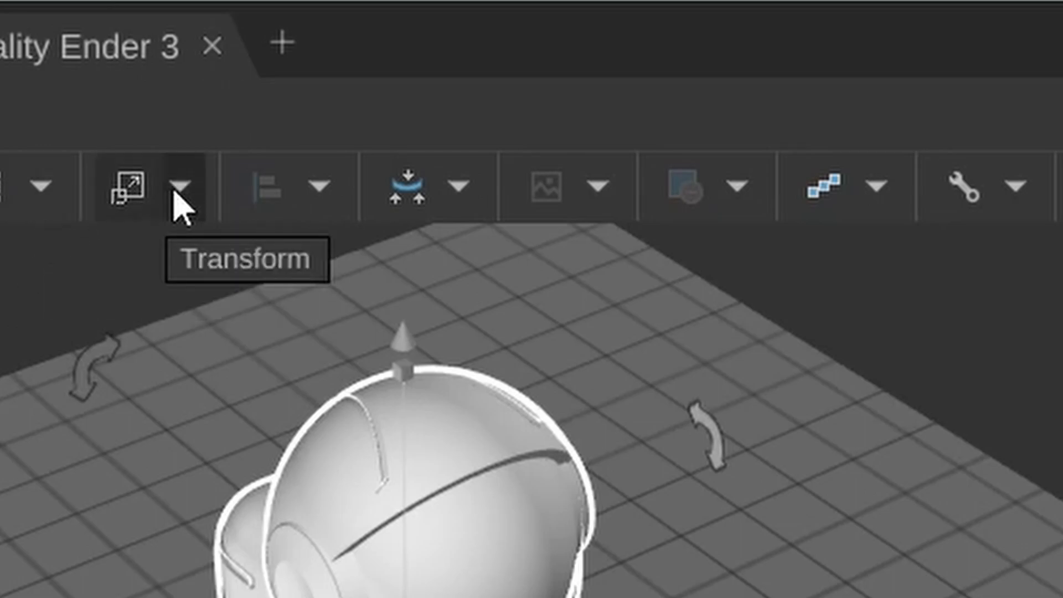
Set the astronaut's Support Type to From Bed and arrange all parts on the bed.
{"action": "left_click", "coordinate": [182, 185]}
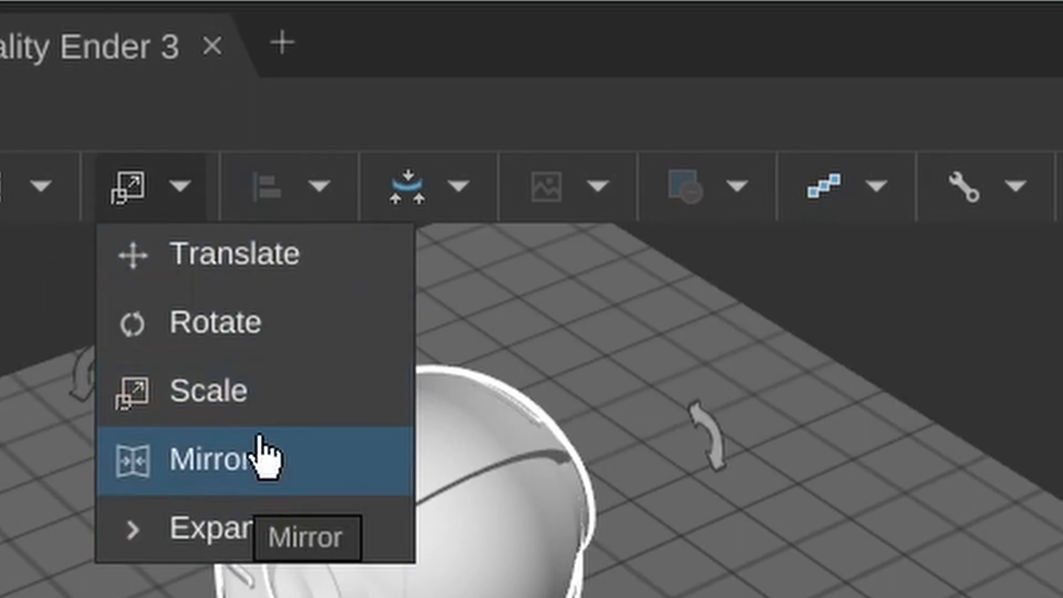
{"action": "mouse_move", "coordinate": [224, 526]}
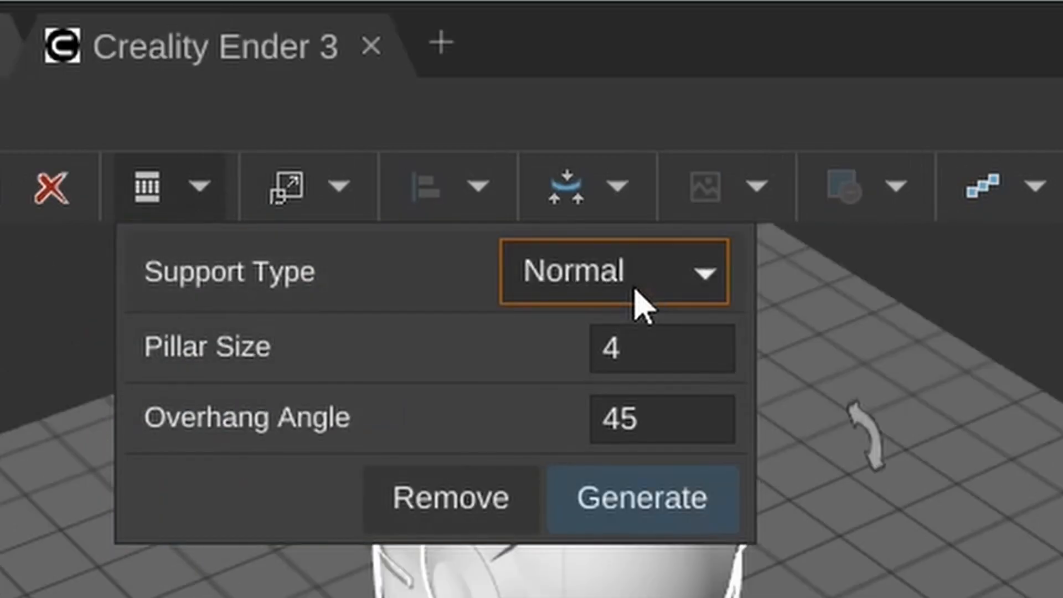
{"action": "left_click", "coordinate": [612, 272]}
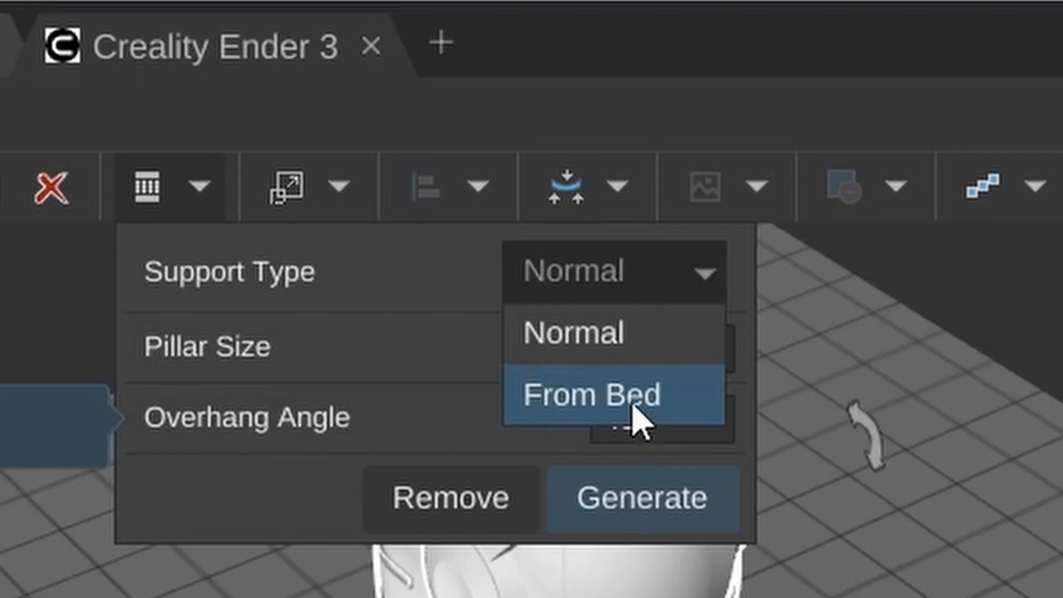
{"action": "left_click", "coordinate": [591, 396]}
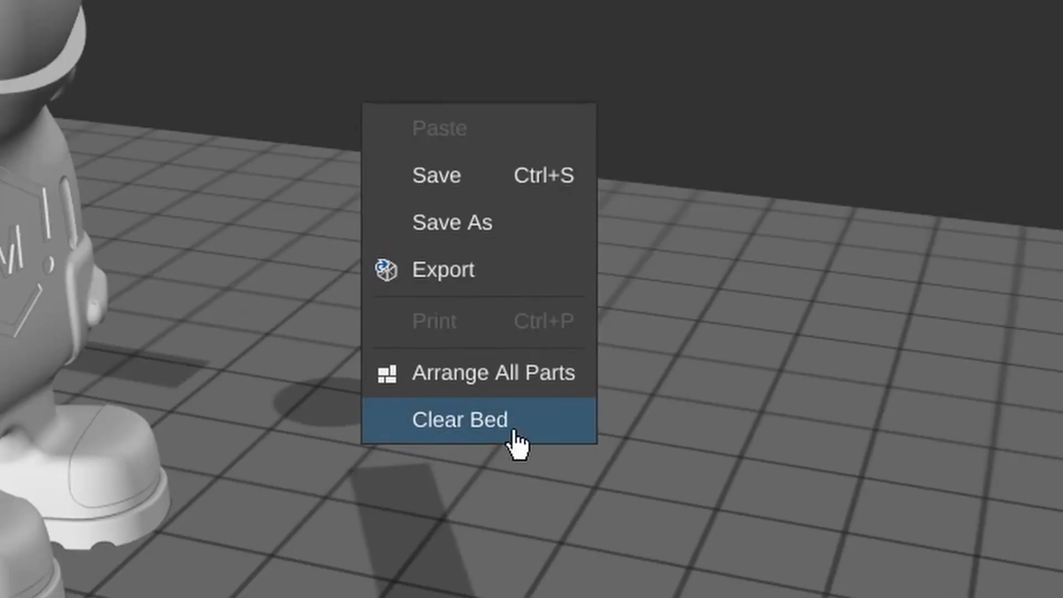
{"action": "mouse_move", "coordinate": [481, 269]}
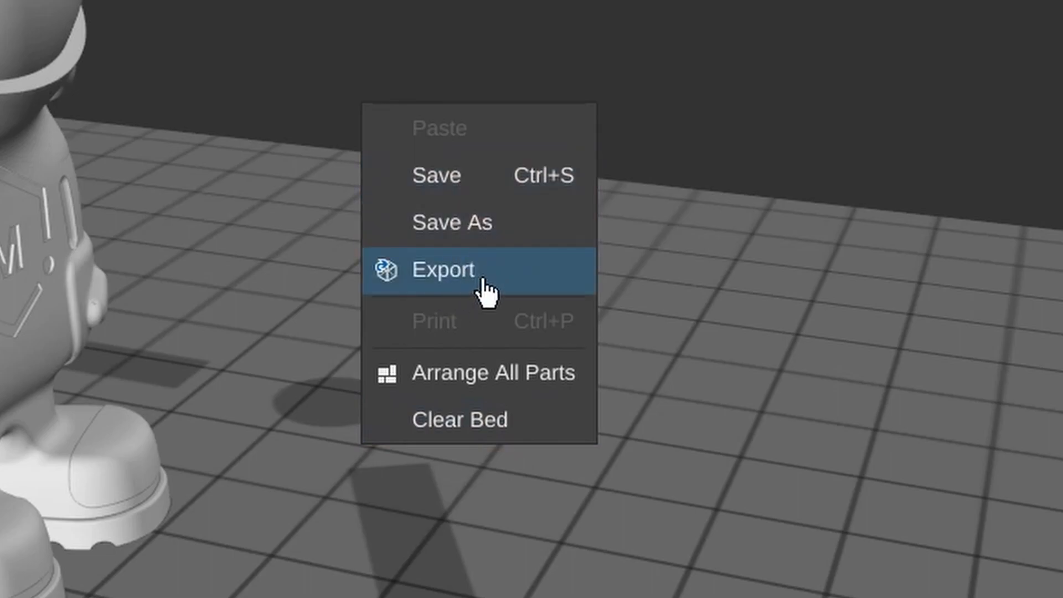
{"action": "mouse_move", "coordinate": [493, 372]}
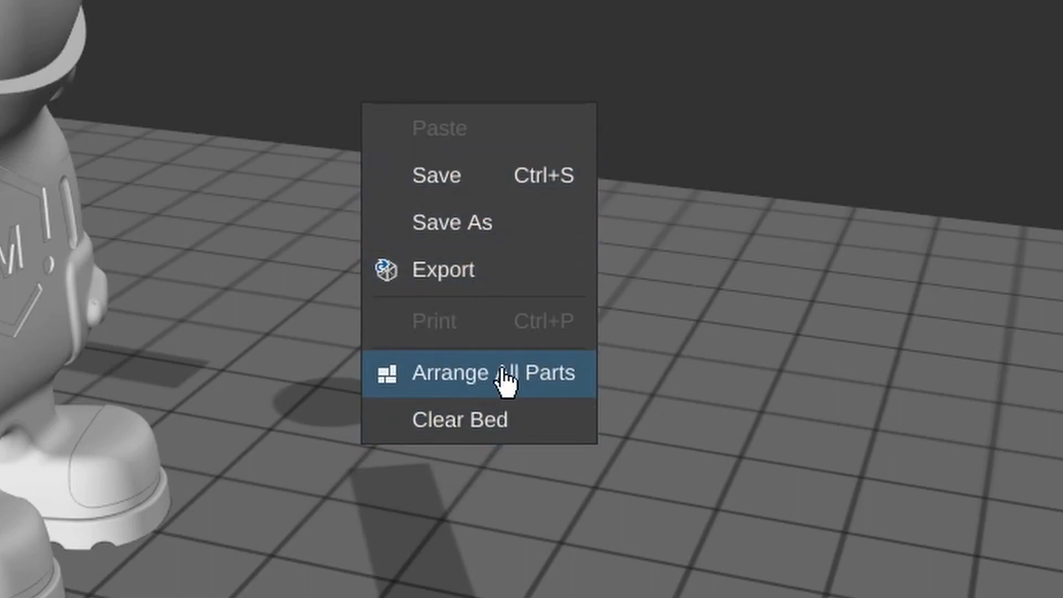
{"action": "left_click", "coordinate": [491, 373]}
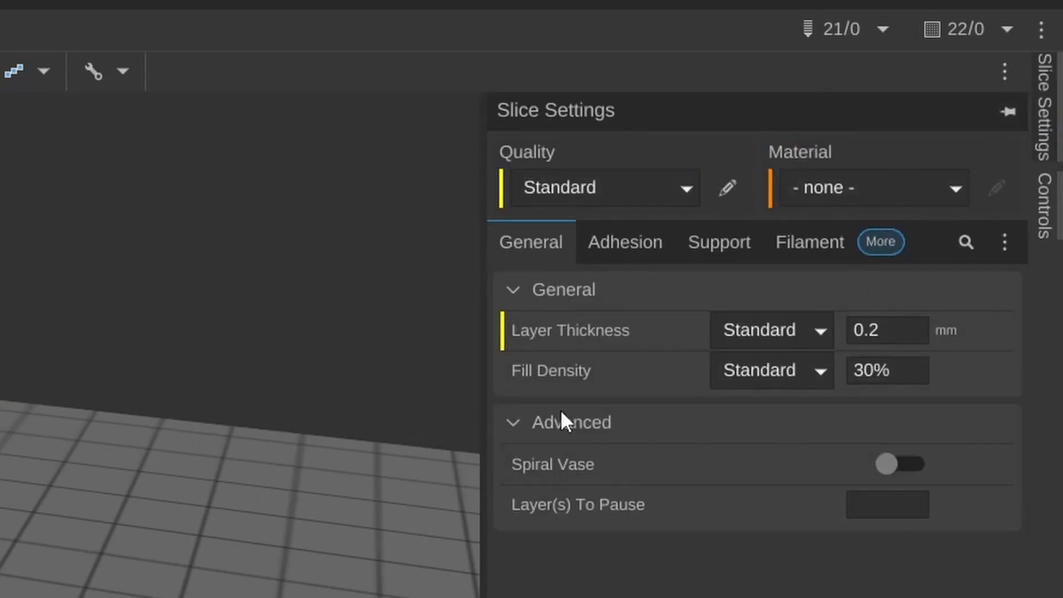
{"action": "mouse_move", "coordinate": [735, 429]}
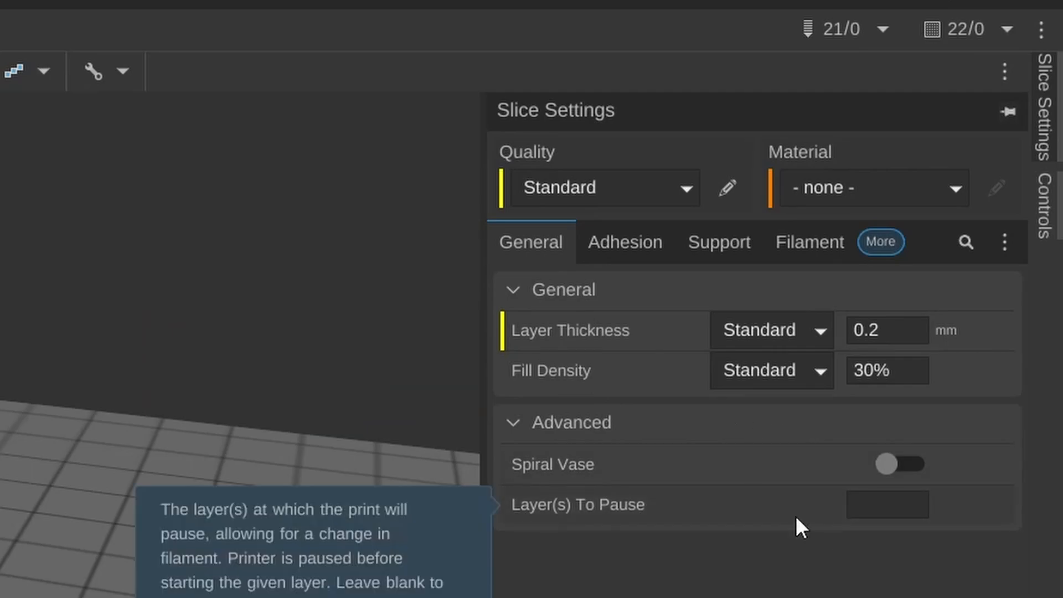
{"action": "mouse_move", "coordinate": [772, 522]}
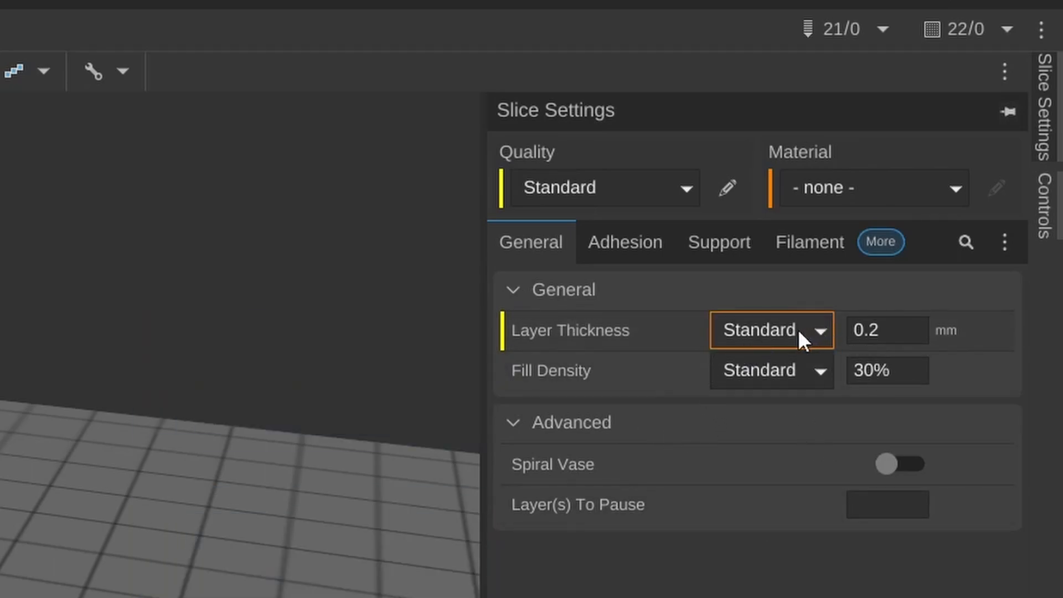
Review the General, Adhesion and Support slice settings without changing them.
{"action": "left_click", "coordinate": [886, 330]}
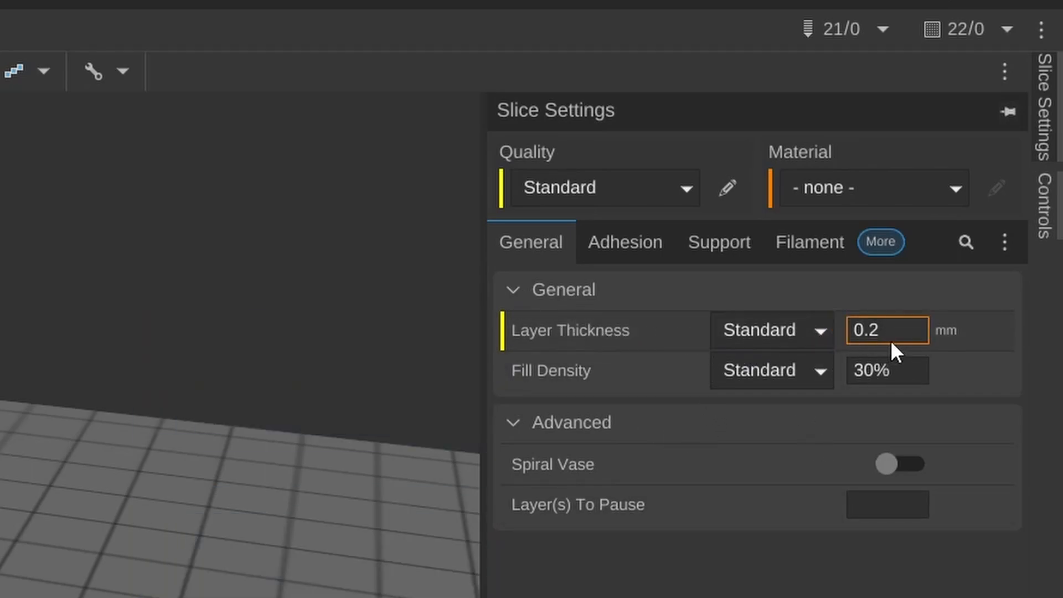
{"action": "mouse_move", "coordinate": [771, 369]}
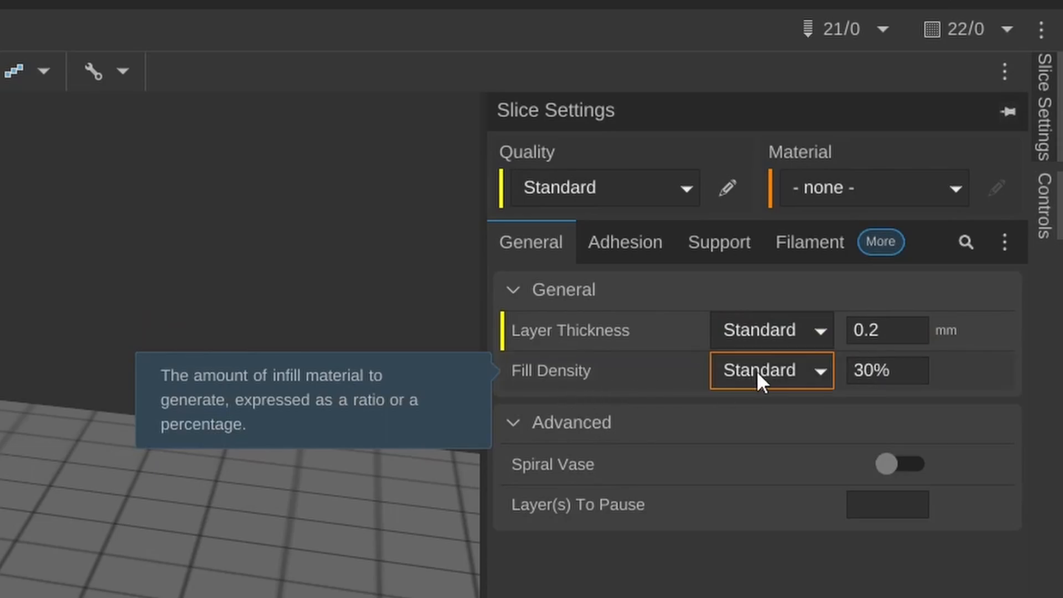
{"action": "left_click", "coordinate": [886, 369]}
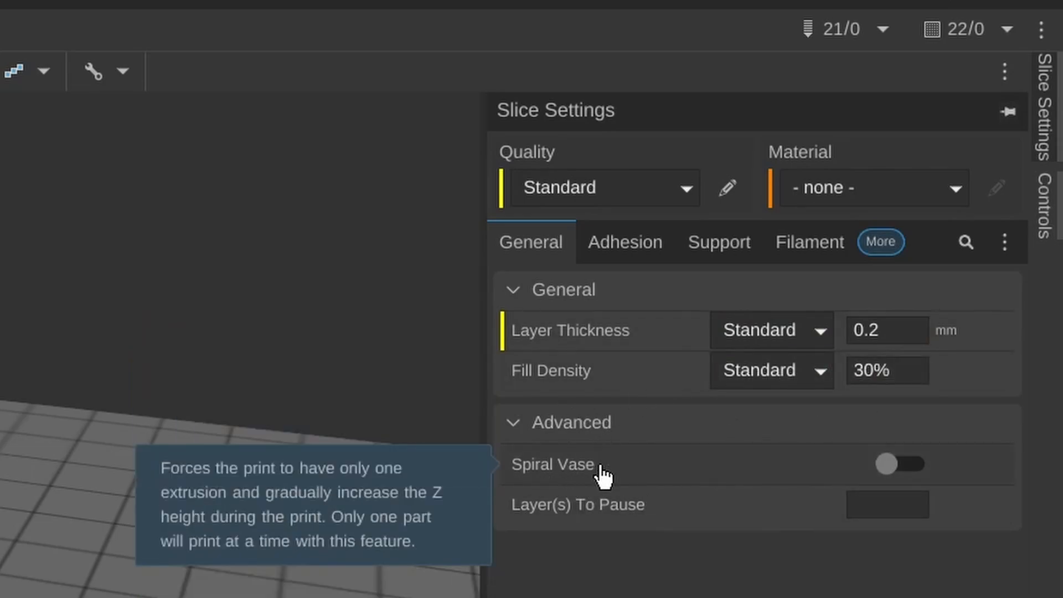
{"action": "mouse_move", "coordinate": [898, 495]}
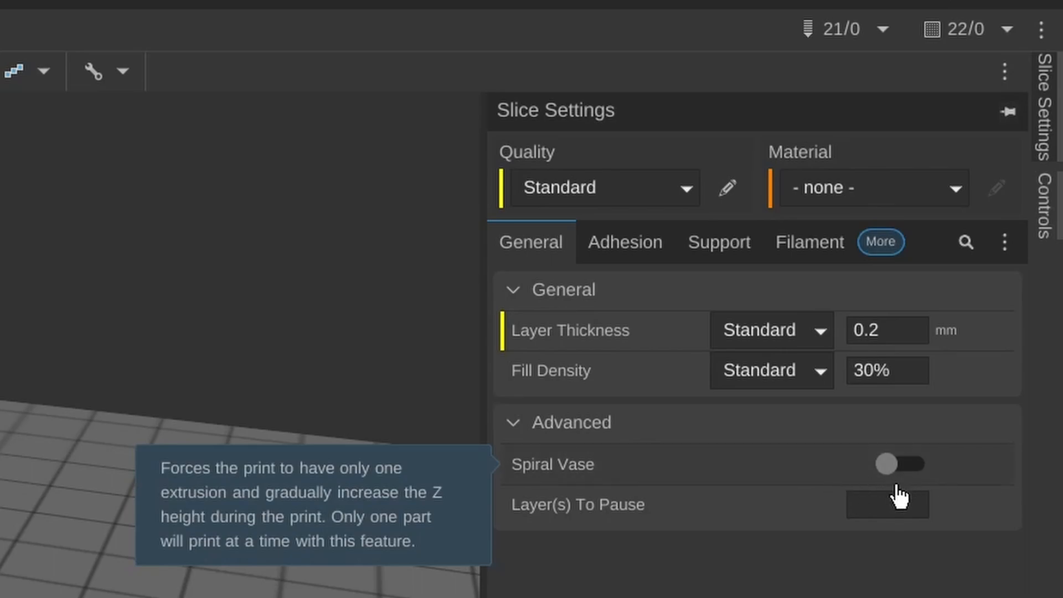
{"action": "left_click", "coordinate": [885, 504]}
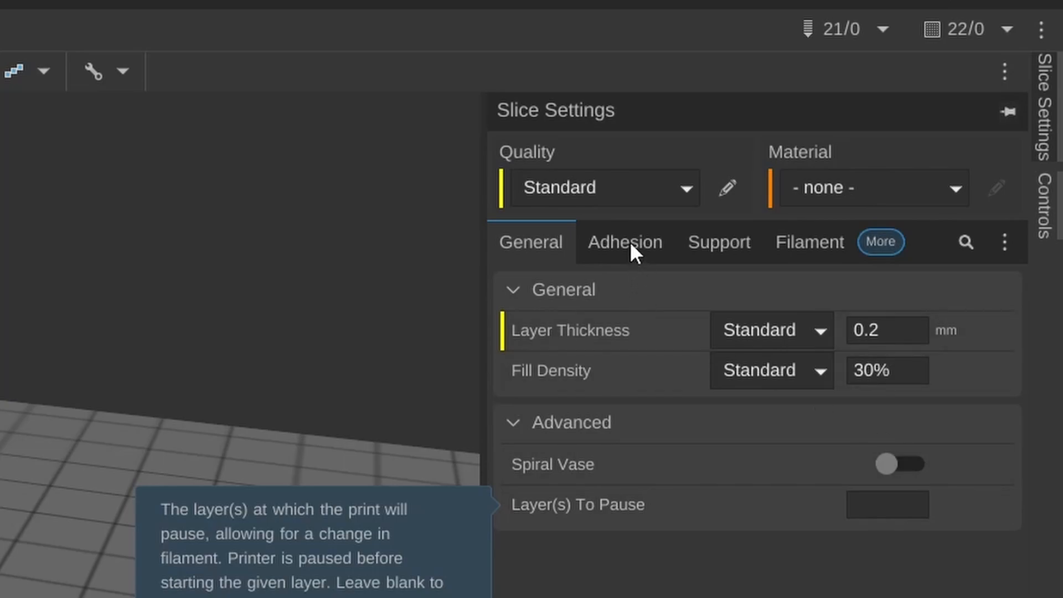
{"action": "left_click", "coordinate": [624, 243]}
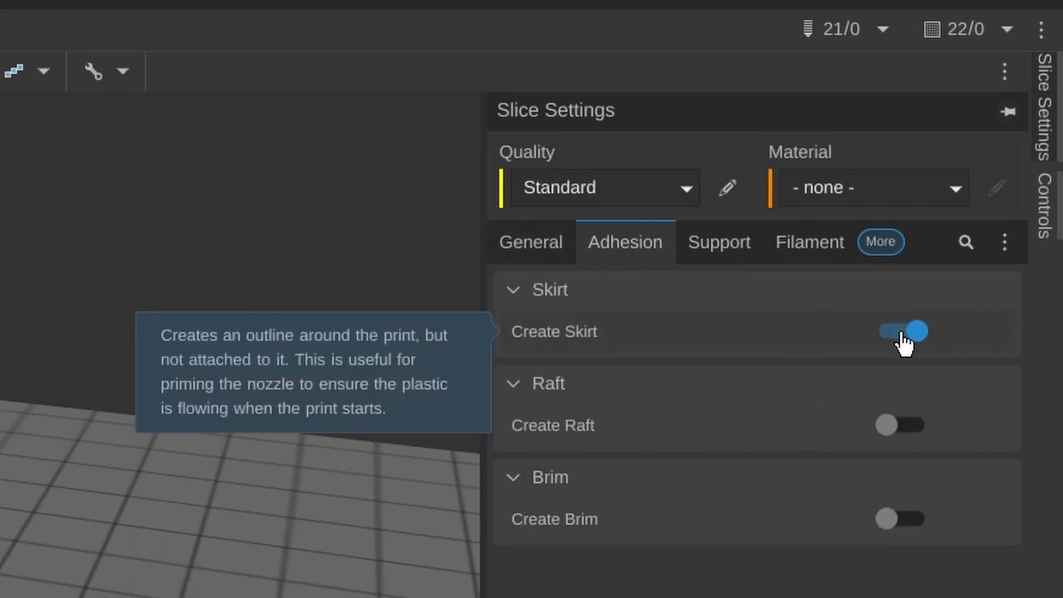
{"action": "mouse_move", "coordinate": [915, 399]}
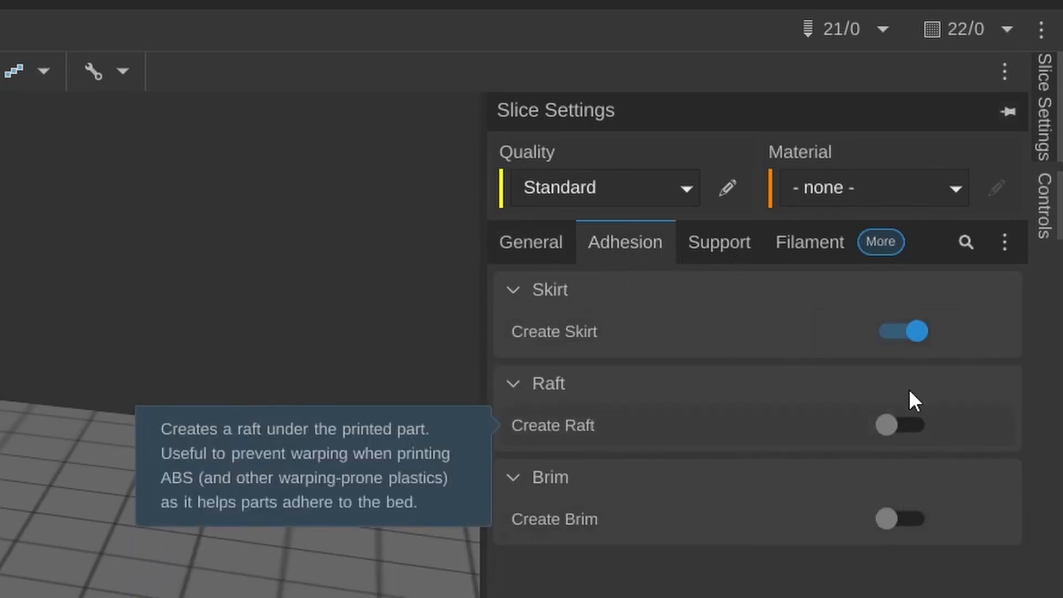
{"action": "left_click", "coordinate": [719, 243]}
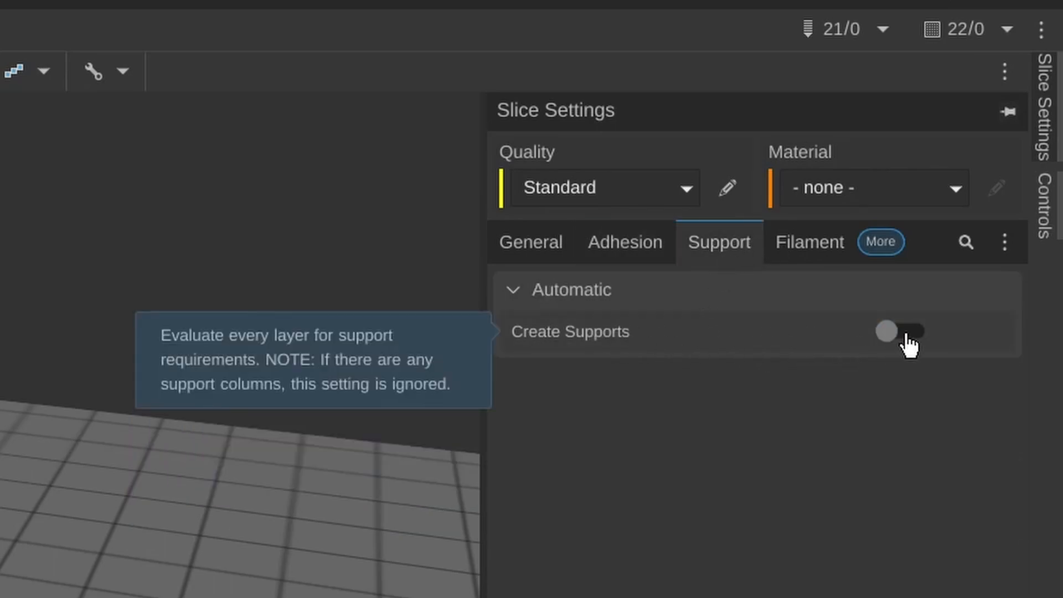
Choose PLA as the material, set filament colour to teal, keep the simple settings view.
{"action": "left_click", "coordinate": [808, 243]}
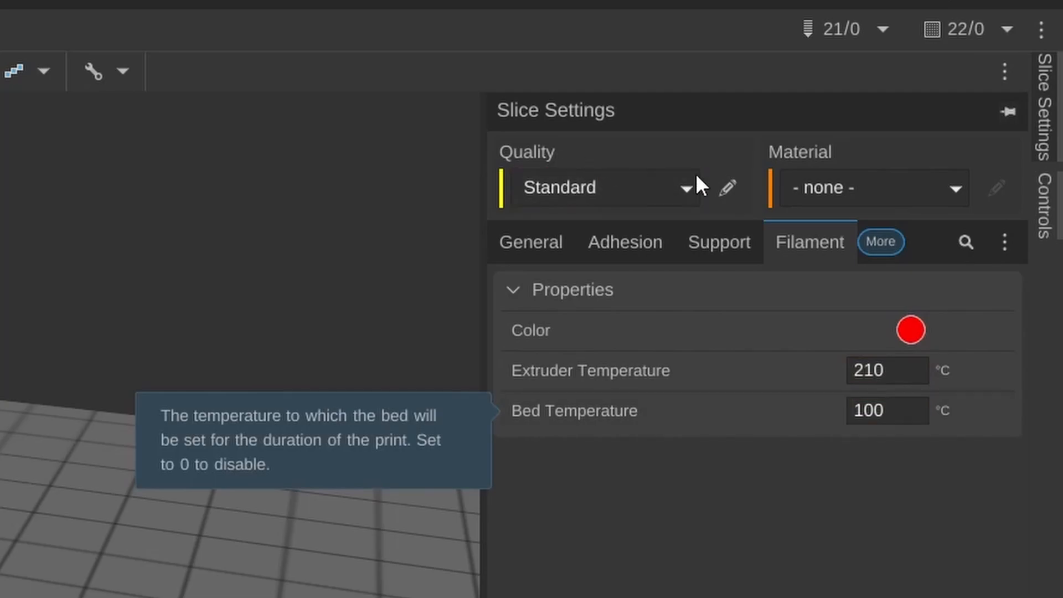
{"action": "left_click", "coordinate": [873, 189]}
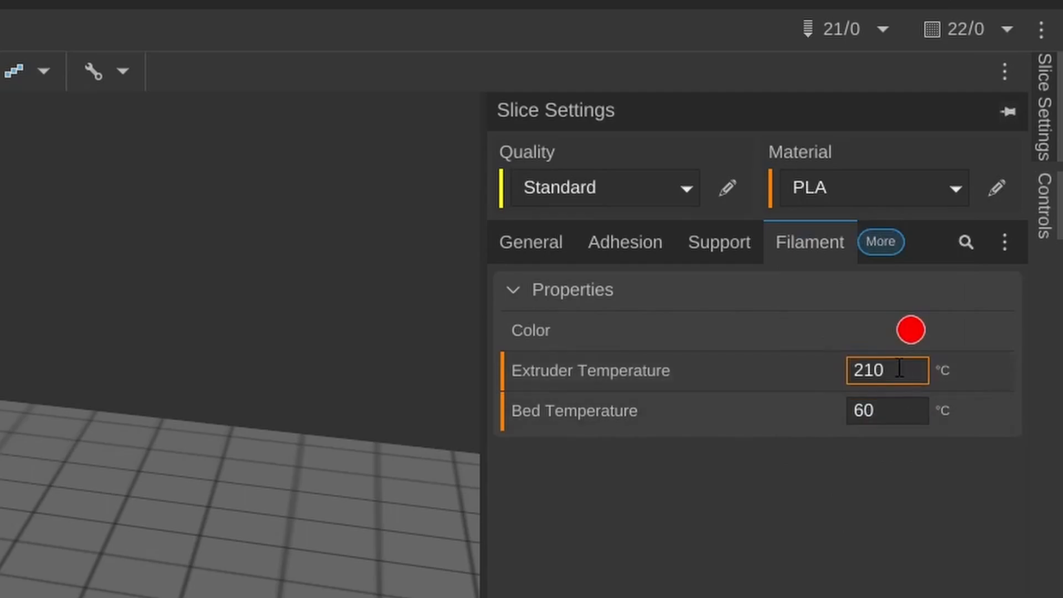
{"action": "mouse_move", "coordinate": [910, 330]}
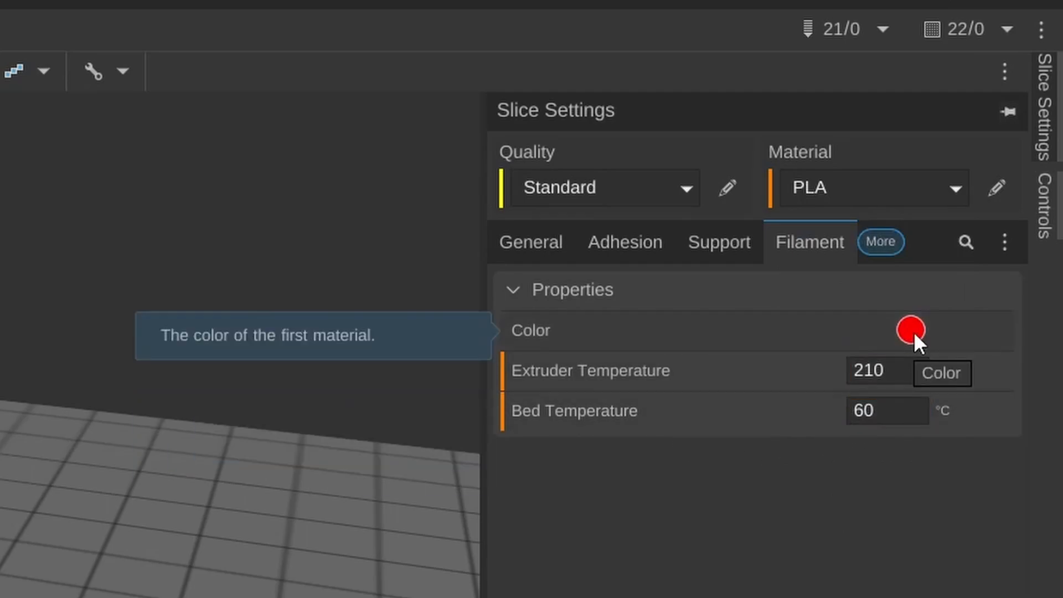
{"action": "left_click", "coordinate": [909, 330]}
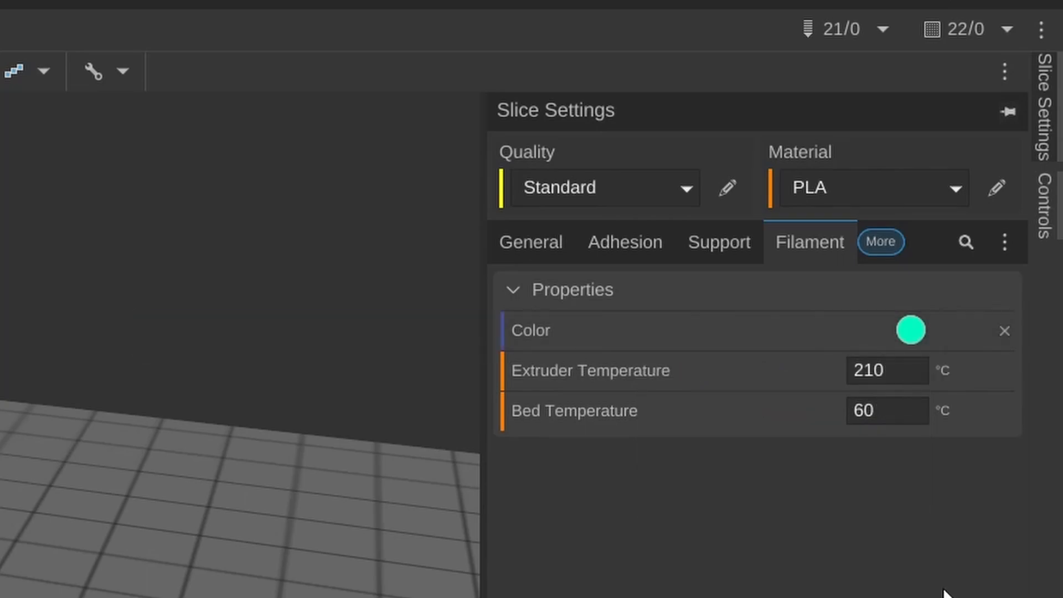
{"action": "left_click", "coordinate": [880, 242]}
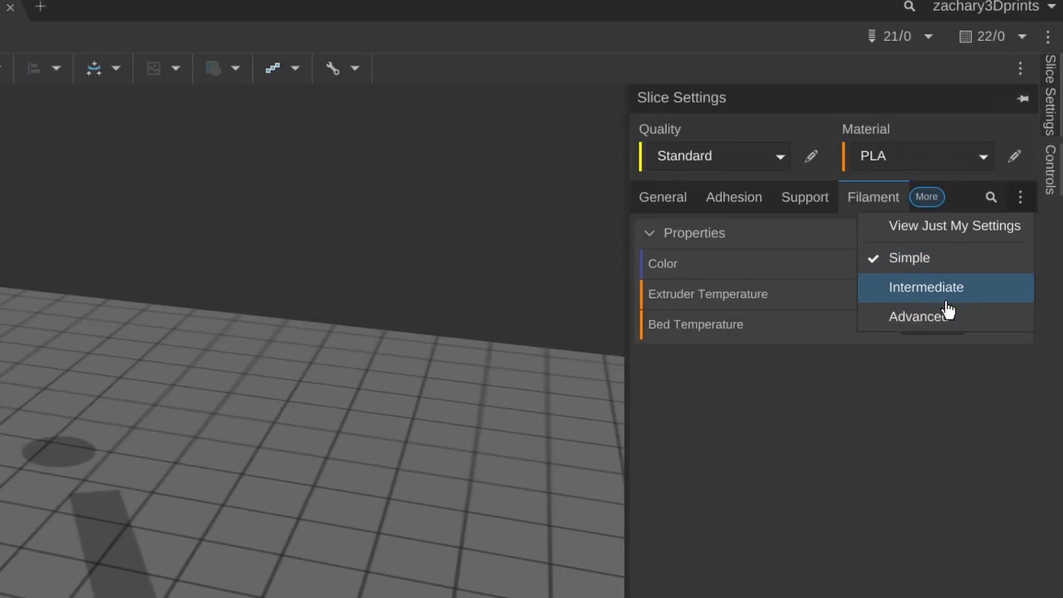
{"action": "left_click", "coordinate": [924, 287]}
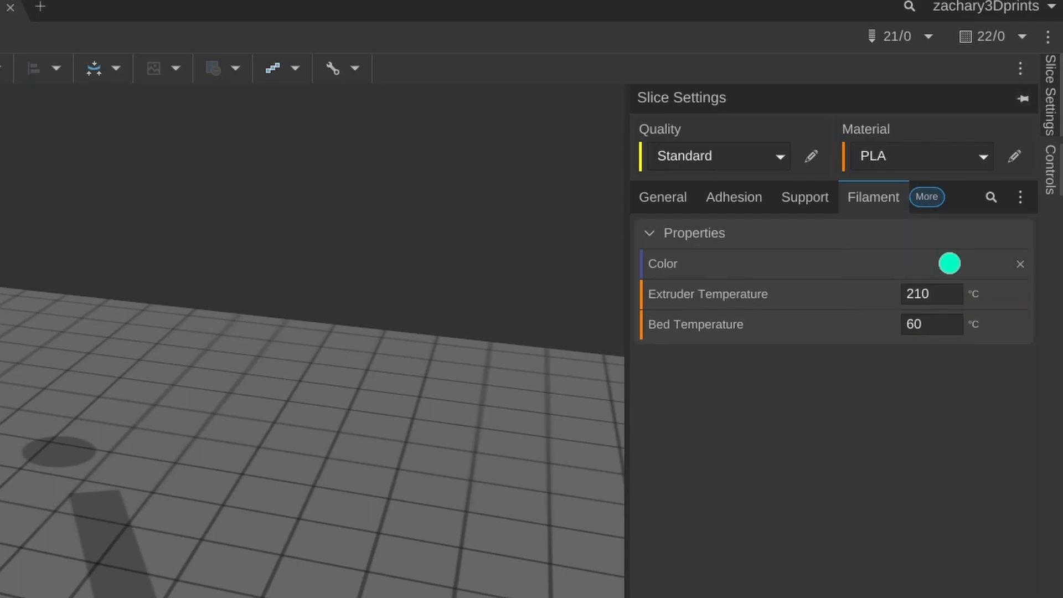
{"action": "left_click", "coordinate": [711, 156]}
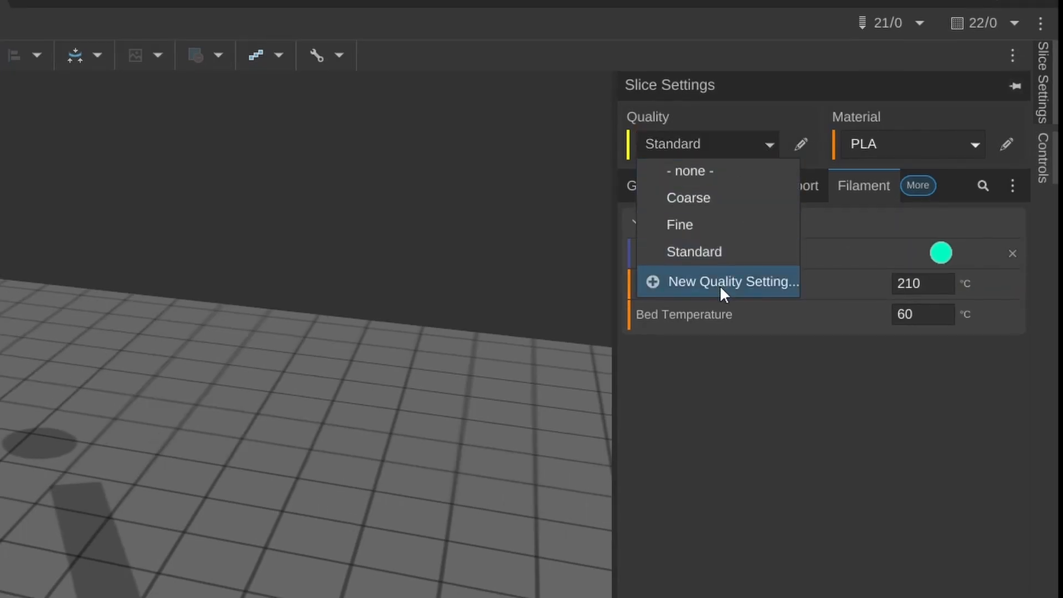
{"action": "mouse_move", "coordinate": [711, 278]}
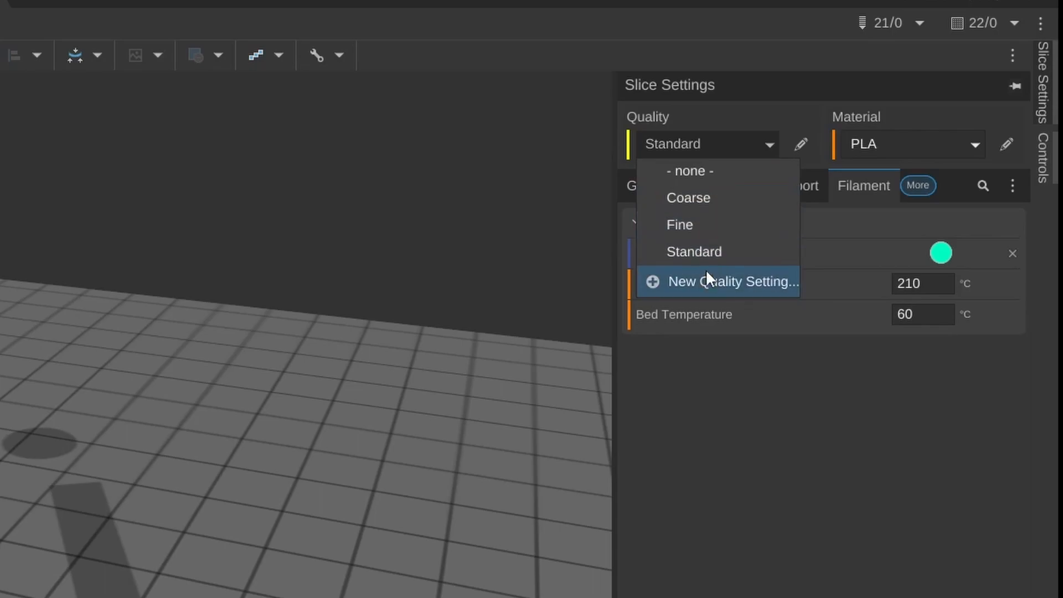
{"action": "mouse_move", "coordinate": [741, 297]}
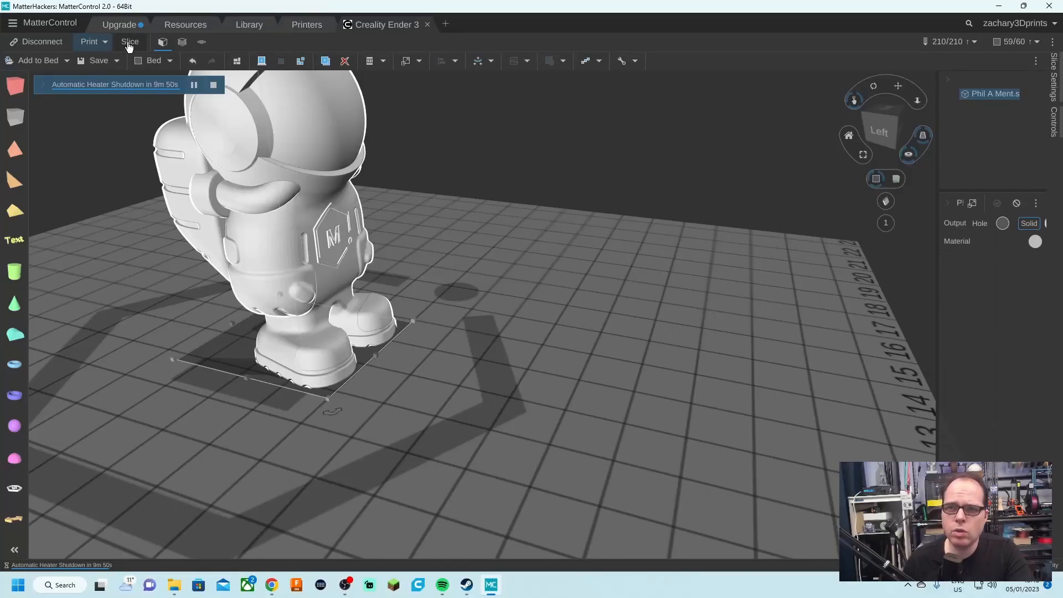
Slice the astronaut and export it as a Machine File (G-Code).
{"action": "left_click", "coordinate": [129, 41]}
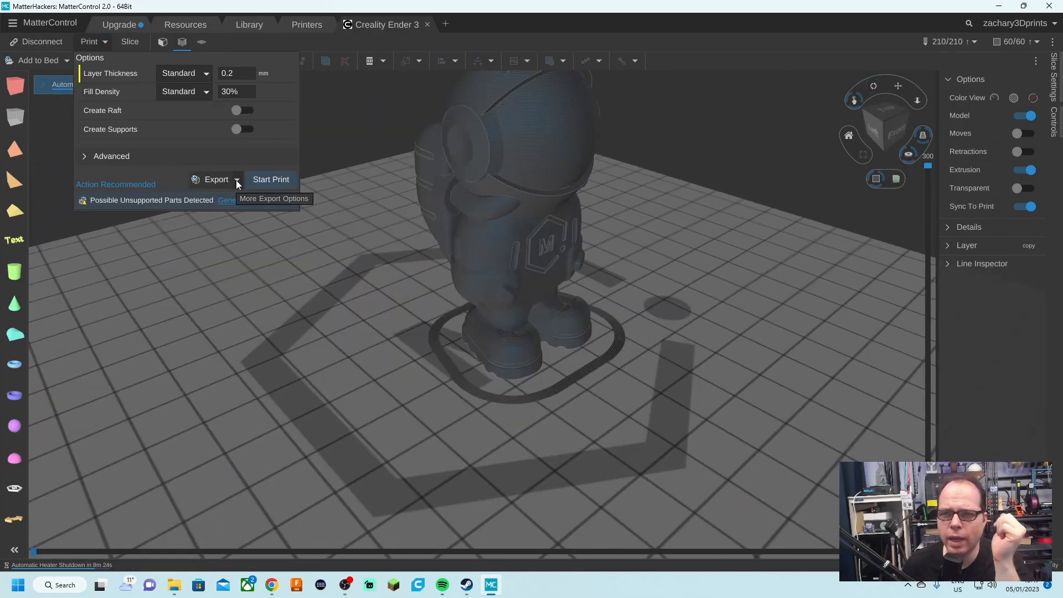
{"action": "left_click", "coordinate": [216, 180]}
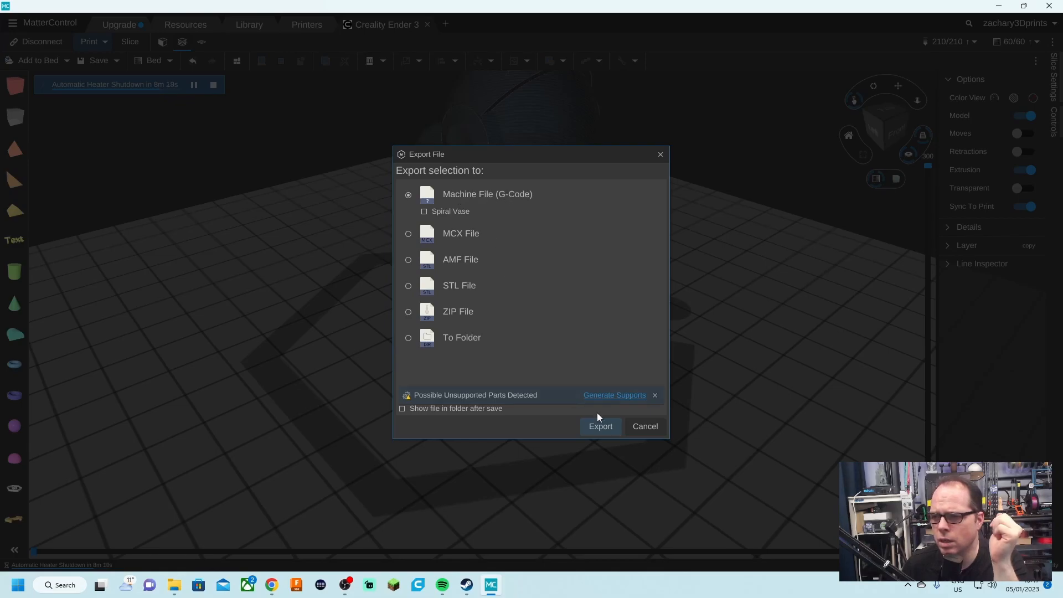
{"action": "left_click", "coordinate": [599, 425]}
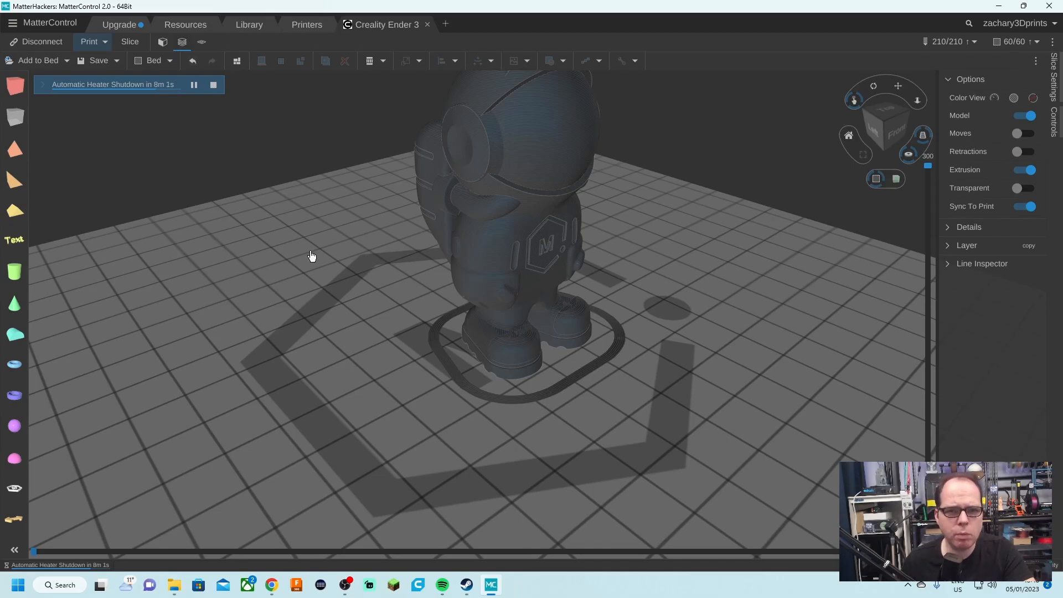
{"action": "mouse_move", "coordinate": [359, 348]}
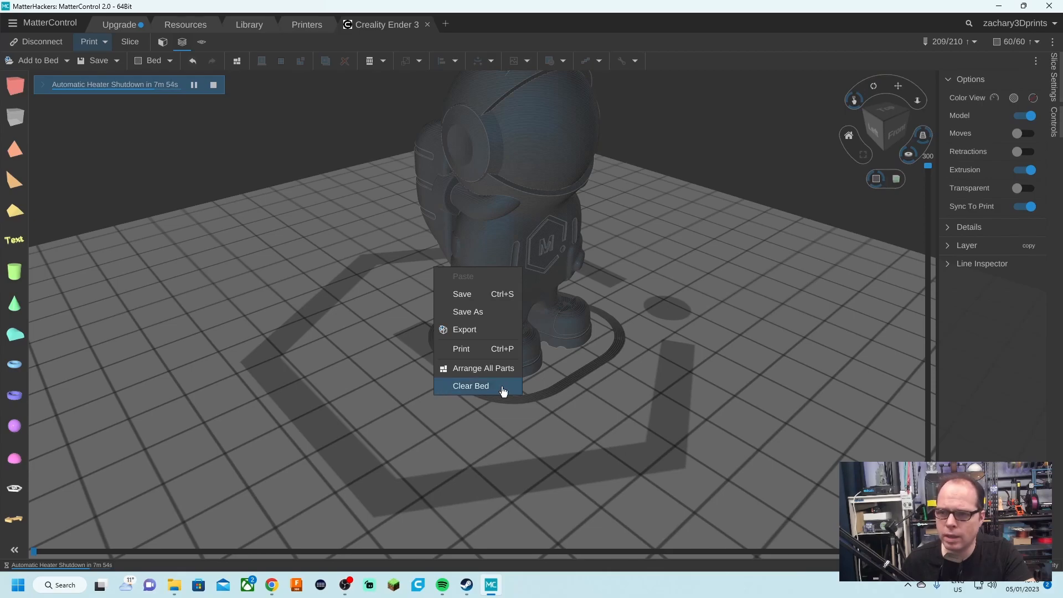
Clear the bed and scale the bust model to 50 percent.
{"action": "left_click", "coordinate": [471, 386]}
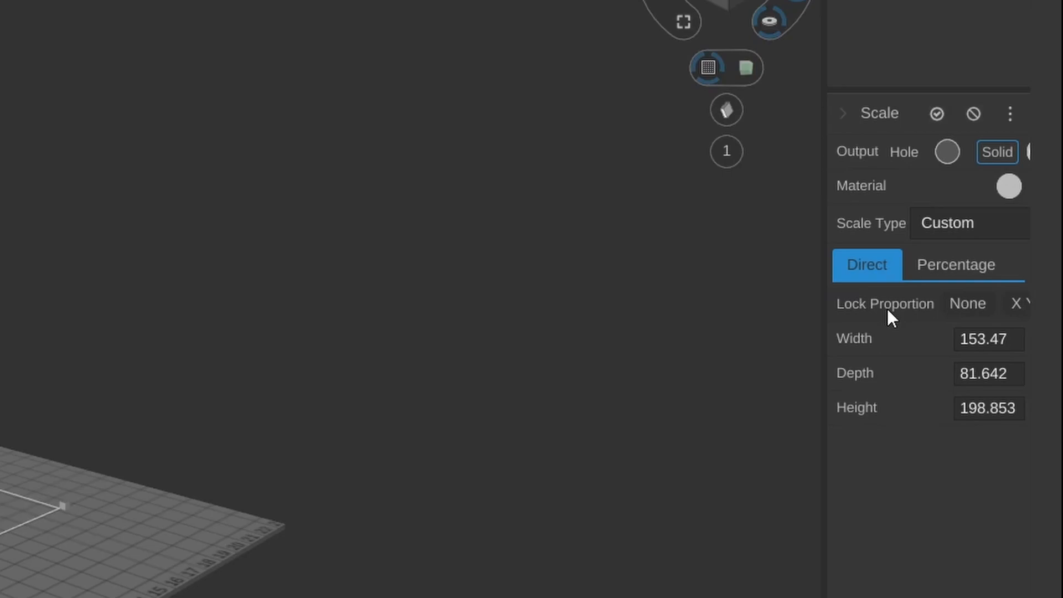
{"action": "left_click", "coordinate": [955, 265]}
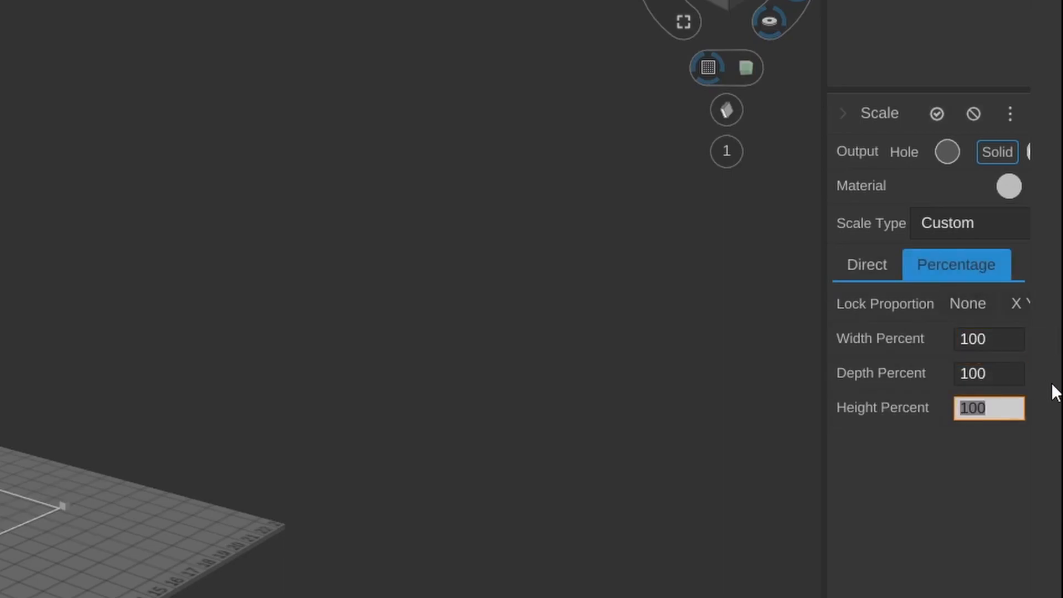
{"action": "type", "text": "50"}
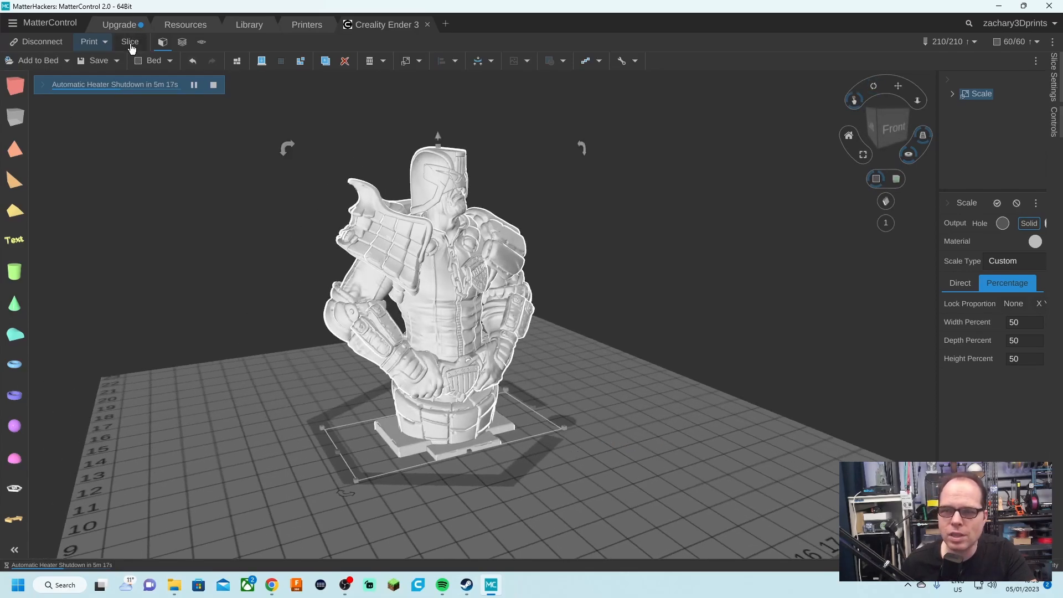
Slice the 50% bust and choose Export G-Code from the Print dropdown.
{"action": "left_click", "coordinate": [128, 41]}
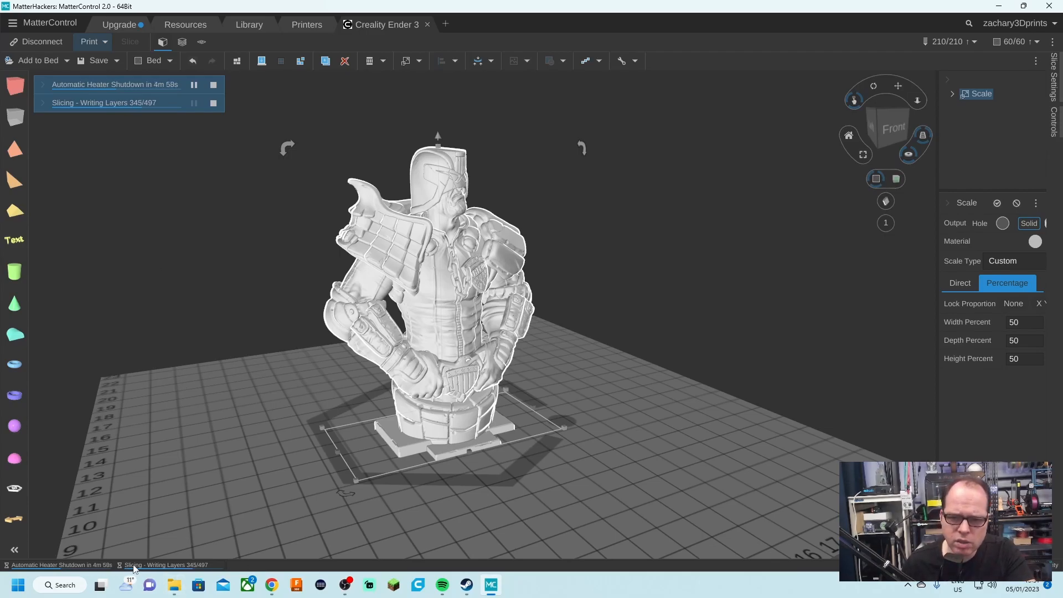
{"action": "left_click", "coordinate": [180, 41]}
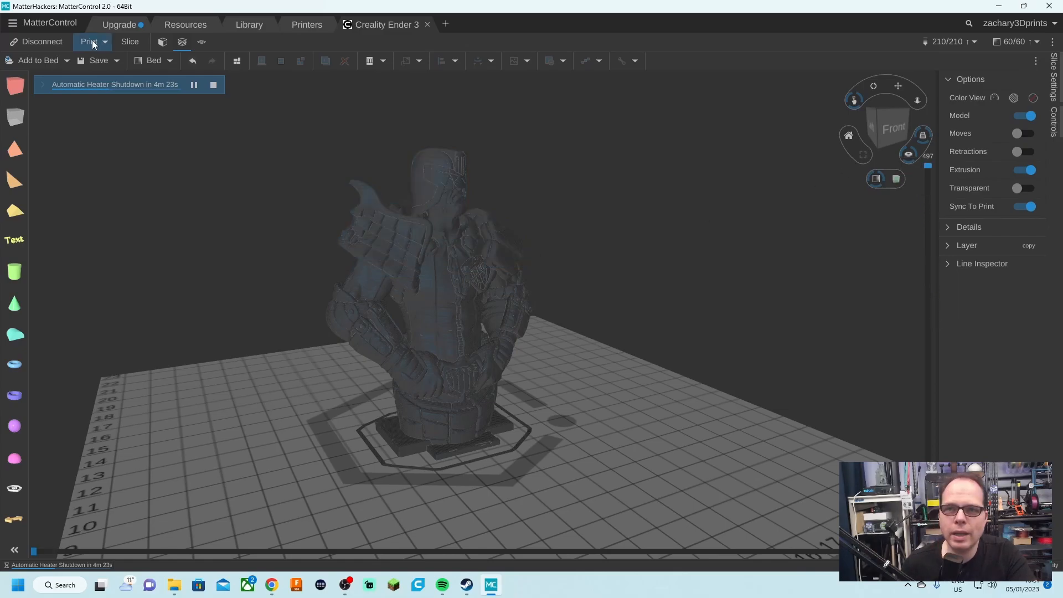
{"action": "left_click", "coordinate": [88, 41]}
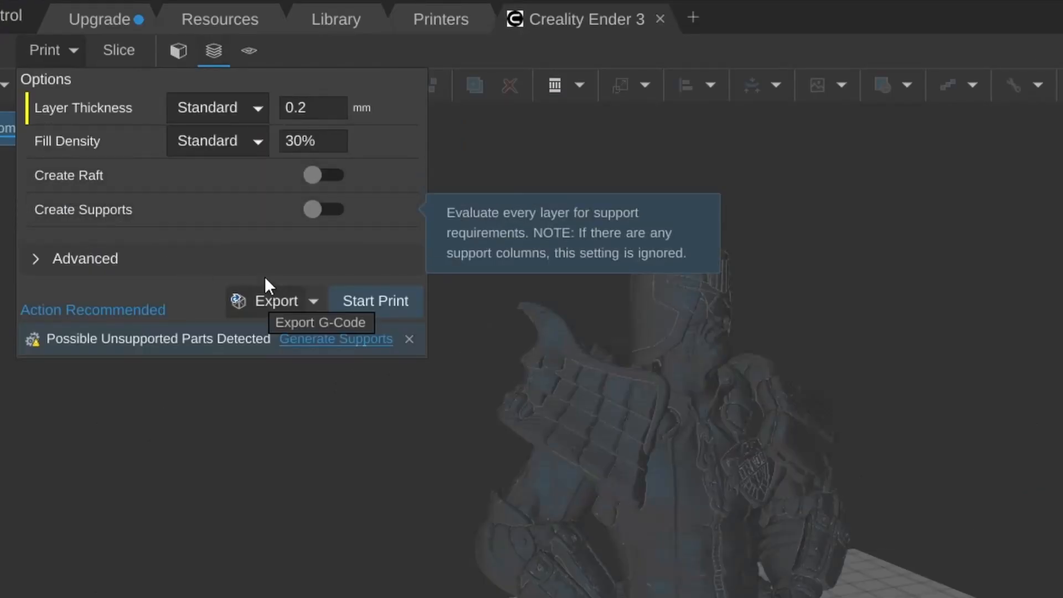
{"action": "left_click", "coordinate": [84, 258]}
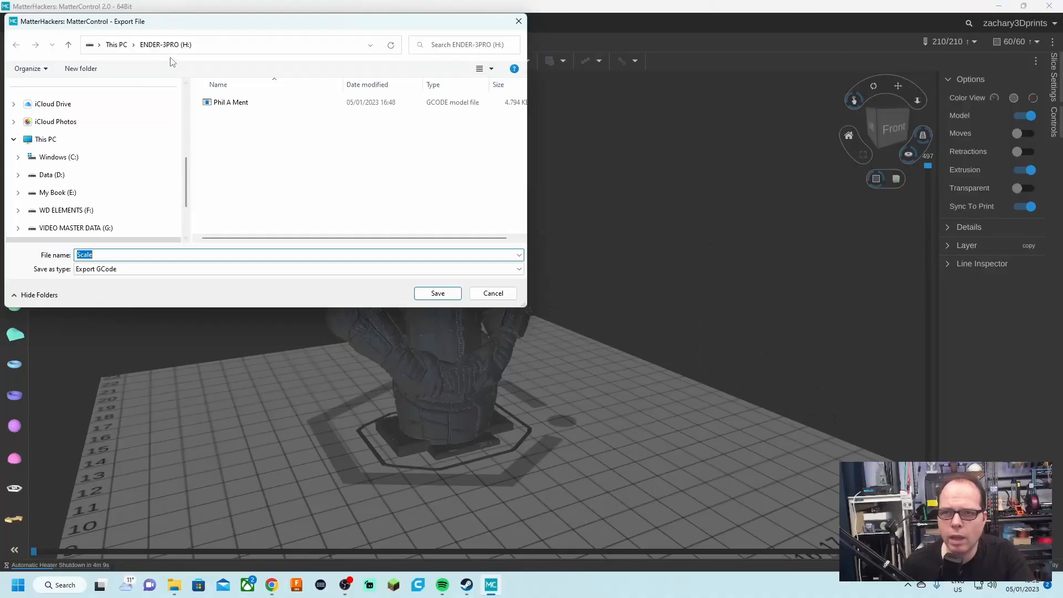
{"action": "mouse_move", "coordinate": [212, 143]}
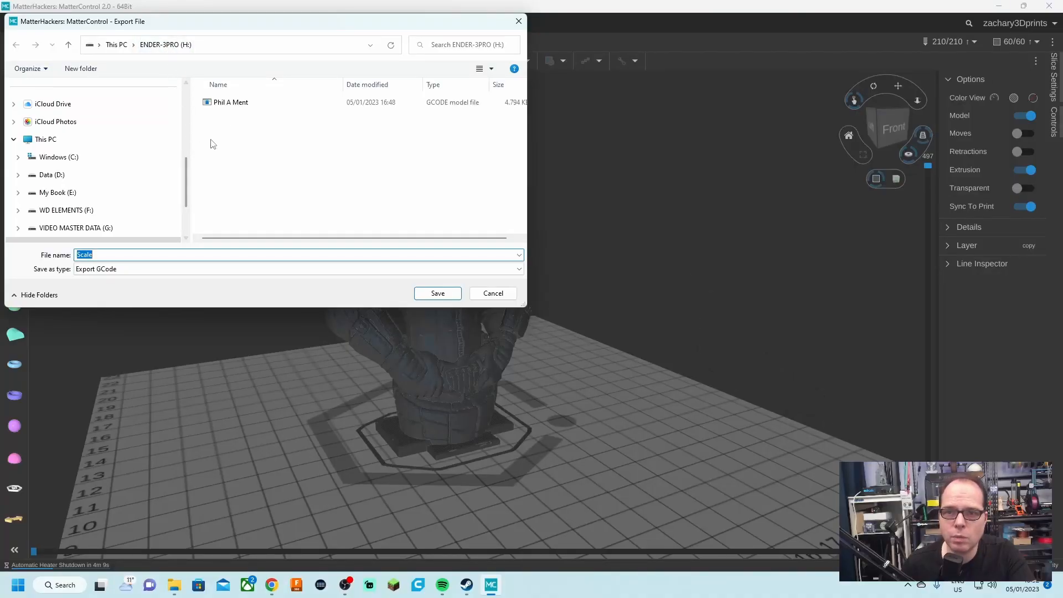
Save the bust's G-code to the ENDER-3PRO (H:) drive.
{"action": "left_click", "coordinate": [118, 255]}
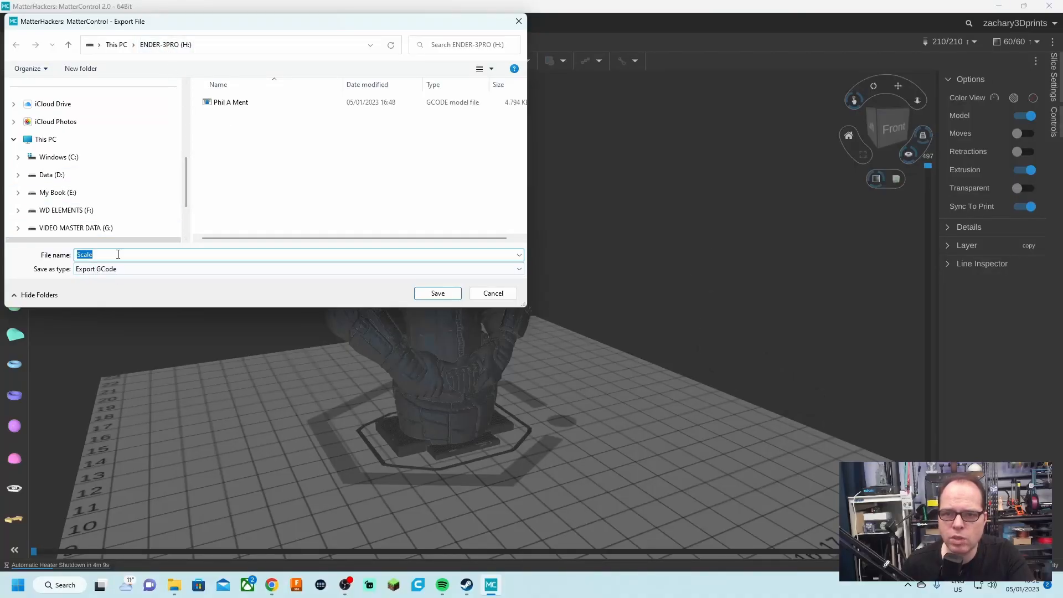
{"action": "left_click", "coordinate": [436, 292]}
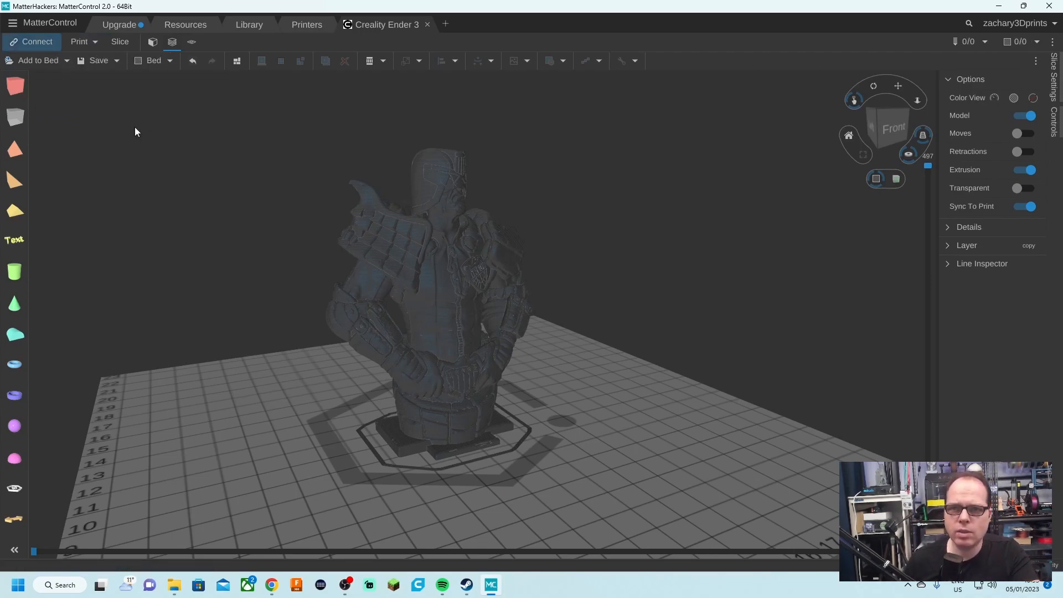
{"action": "mouse_move", "coordinate": [220, 208]}
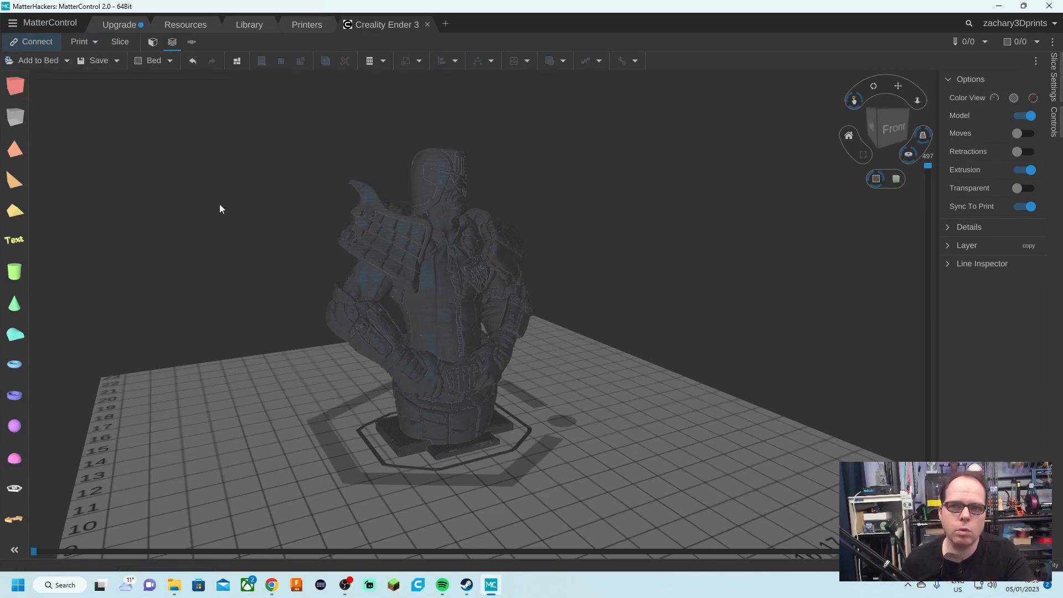